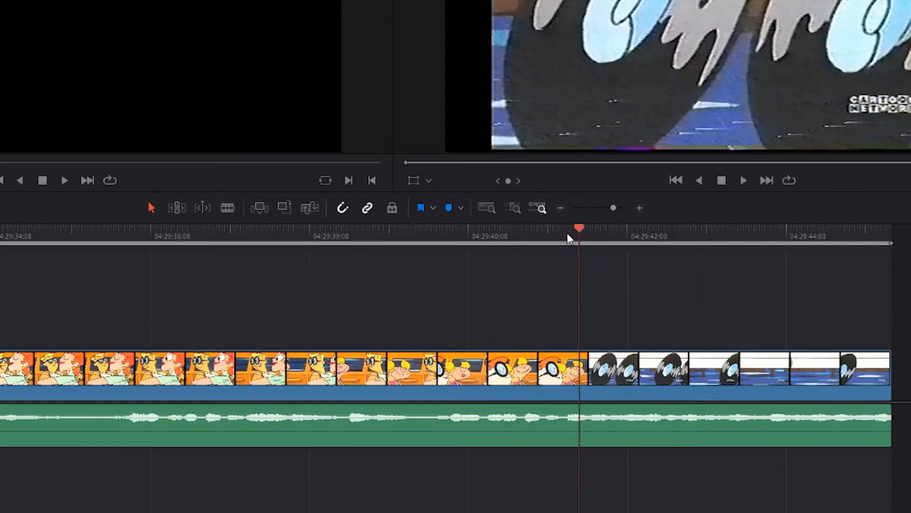
Jump the Resolve playhead with the timelineClick hotkey, then bring up the TimeLineClick GitHub page
{"action": "left_click", "coordinate": [165, 236]}
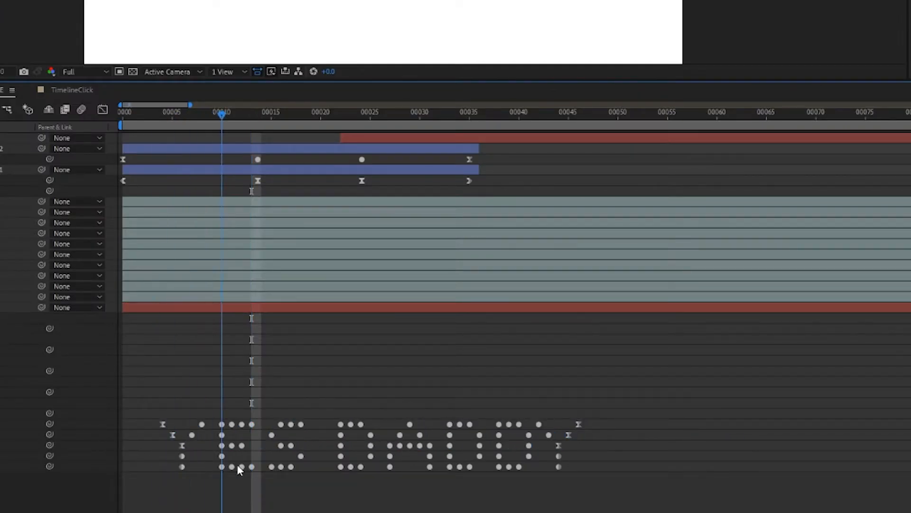
{"action": "left_click", "coordinate": [285, 505]}
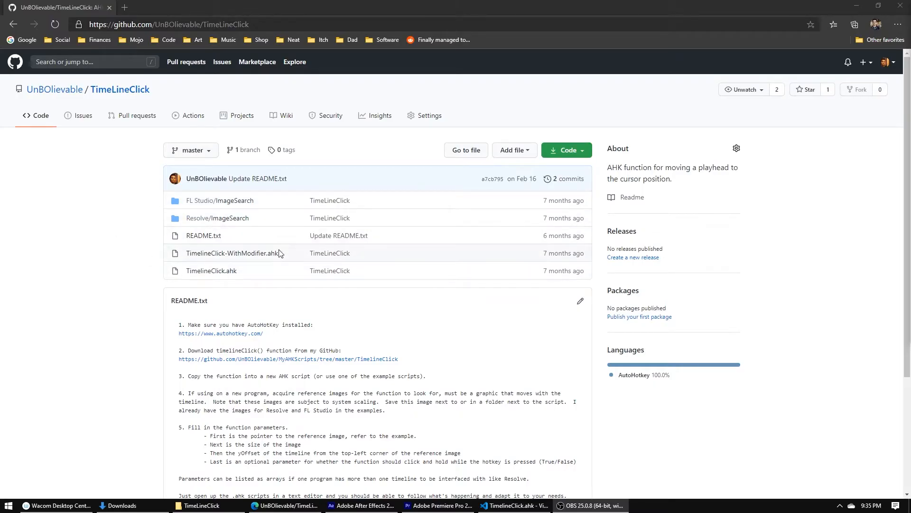
{"action": "mouse_move", "coordinate": [483, 192]}
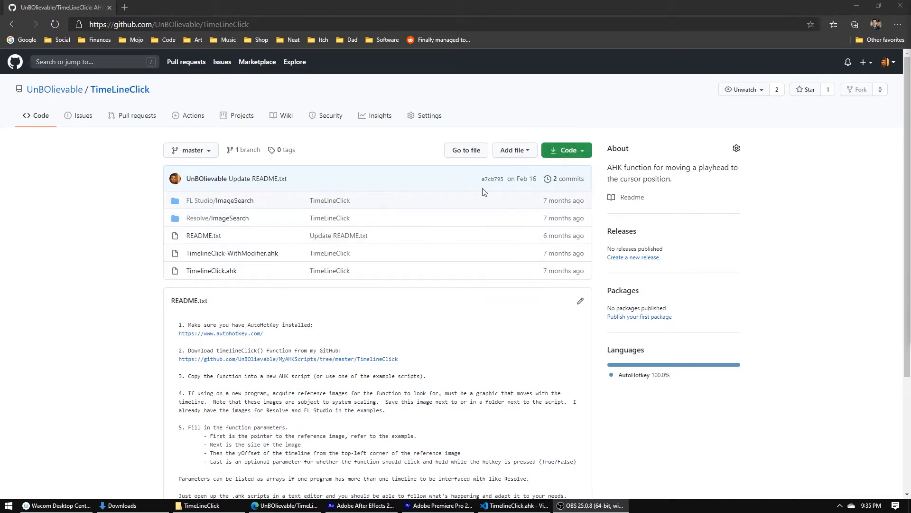
Download the TimeLineClick repository as a ZIP from the green Code menu
{"action": "left_click", "coordinate": [562, 150]}
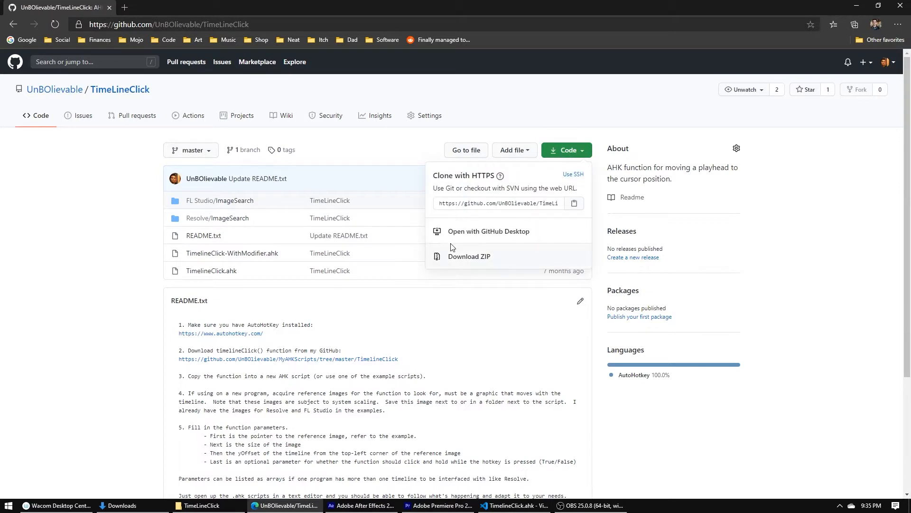
{"action": "left_click", "coordinate": [468, 257]}
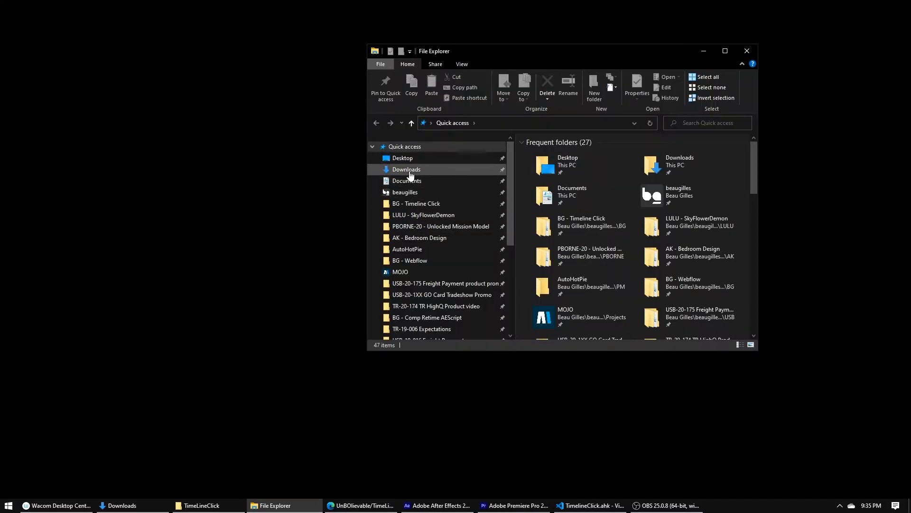
Extract TimeLineClick-master.zip in Downloads and create a desktop folder named MyAHKScript
{"action": "left_click", "coordinate": [406, 169]}
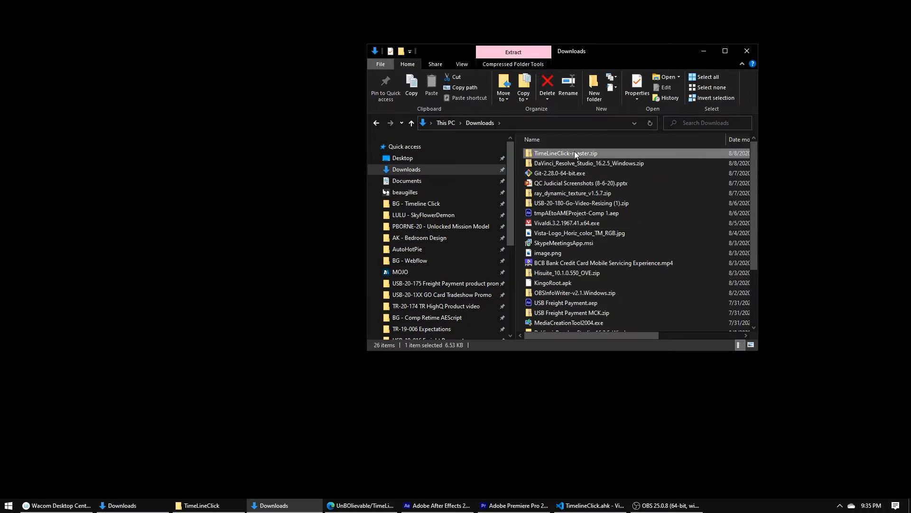
{"action": "left_click", "coordinate": [513, 51]}
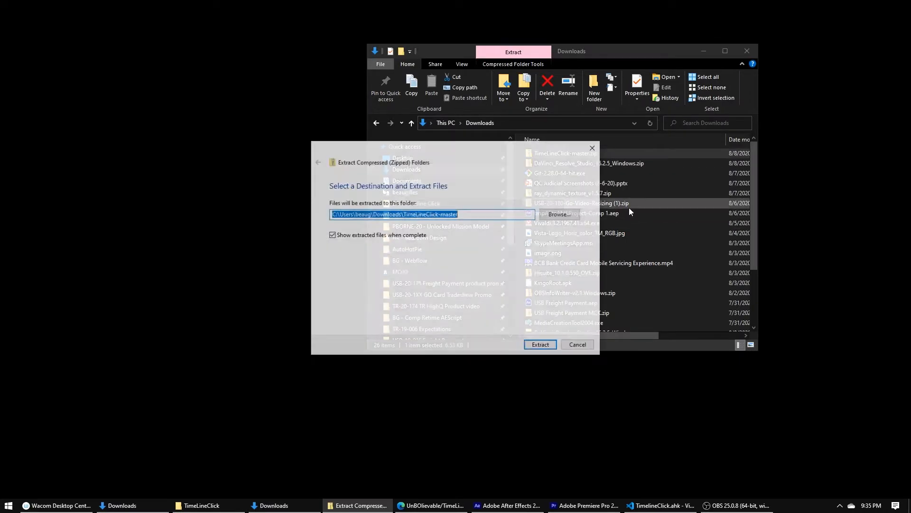
{"action": "left_click", "coordinate": [539, 343]}
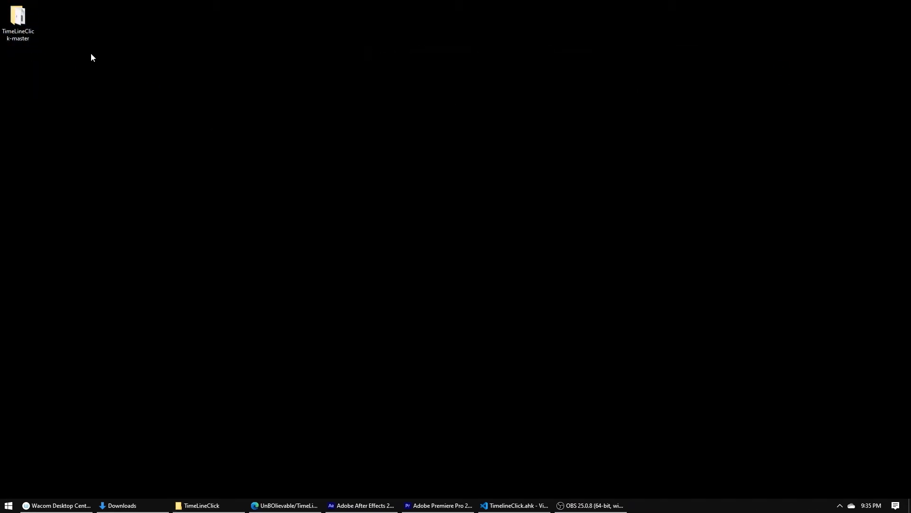
{"action": "mouse_move", "coordinate": [117, 81]}
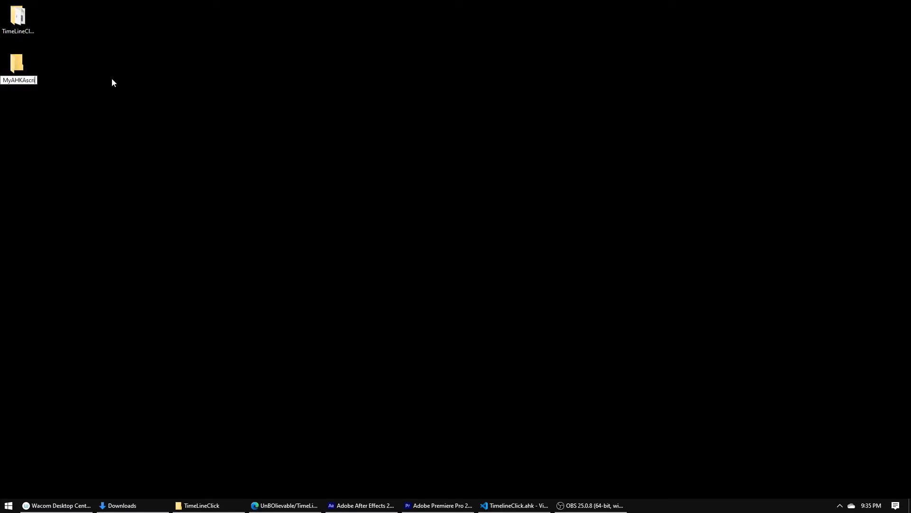
{"action": "type", "text": "MyAHKScript"}
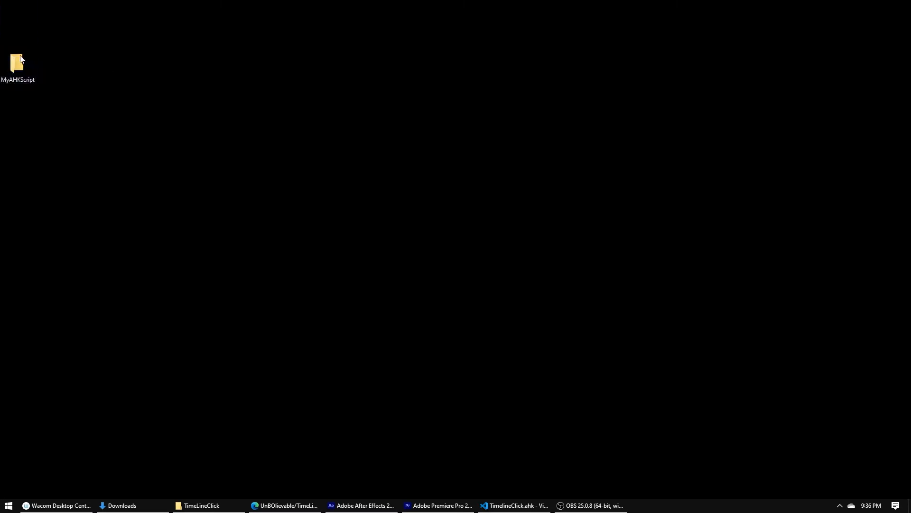
Create a new AutoHotkey script in MyAHKScript named Timeline Click example.ahk
{"action": "double_click", "coordinate": [17, 63]}
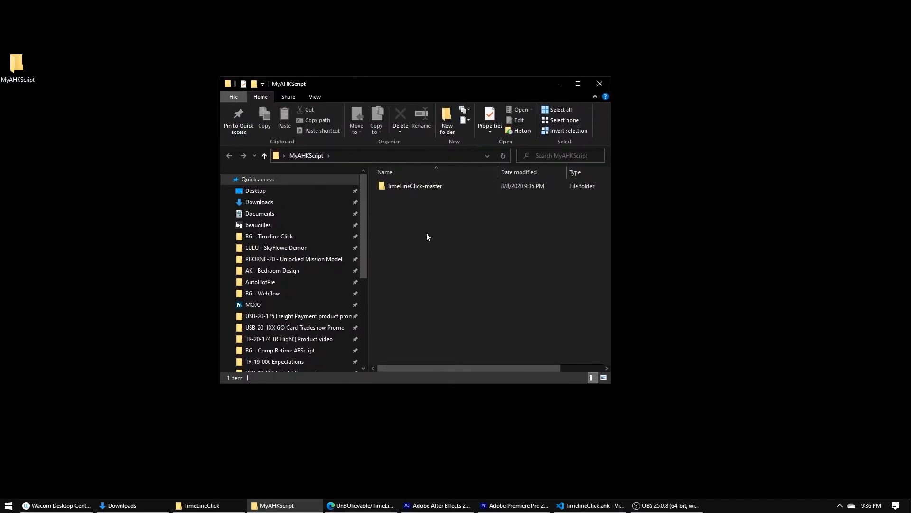
{"action": "right_click", "coordinate": [427, 237]}
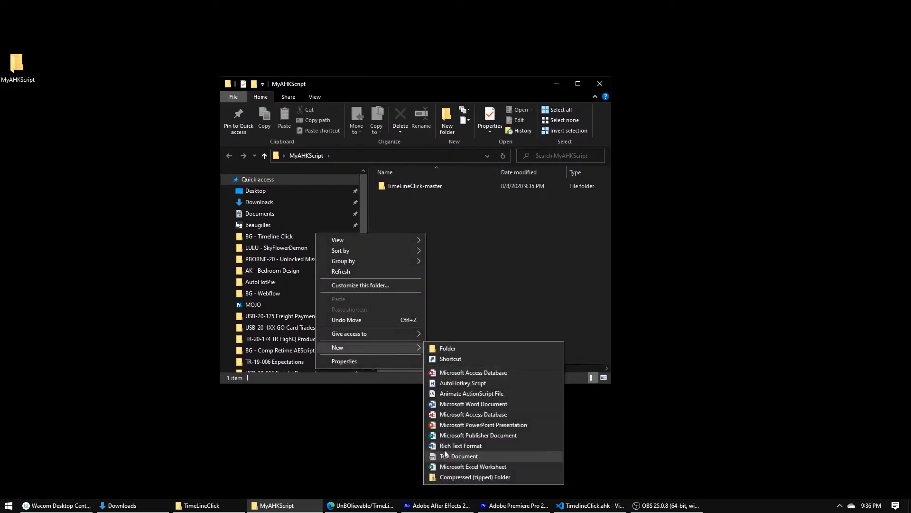
{"action": "left_click", "coordinate": [463, 382]}
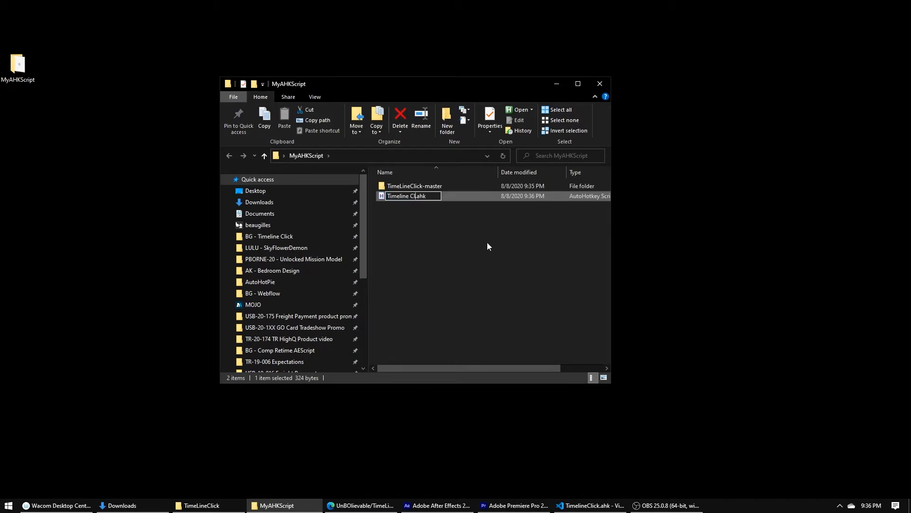
{"action": "type", "text": "example"}
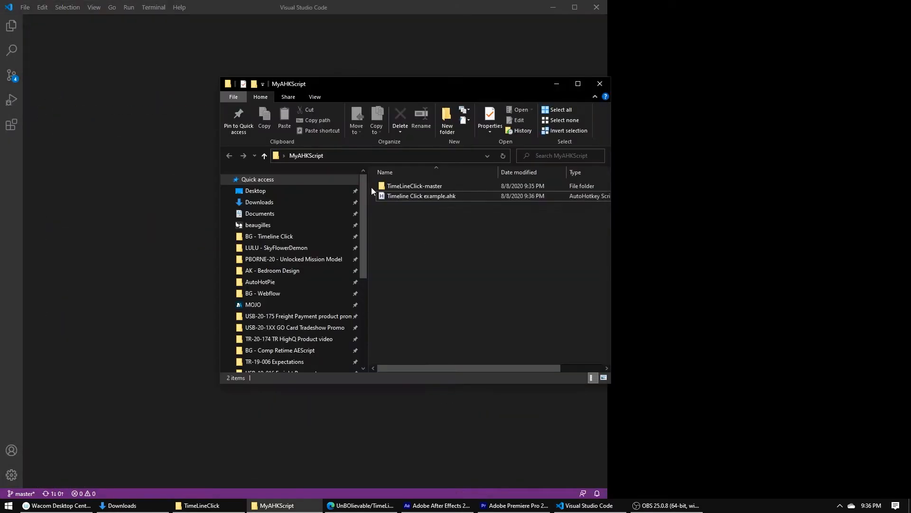
Open Timeline Click example.ahk in VS Code and bring File Explorer back in front
{"action": "double_click", "coordinate": [421, 196]}
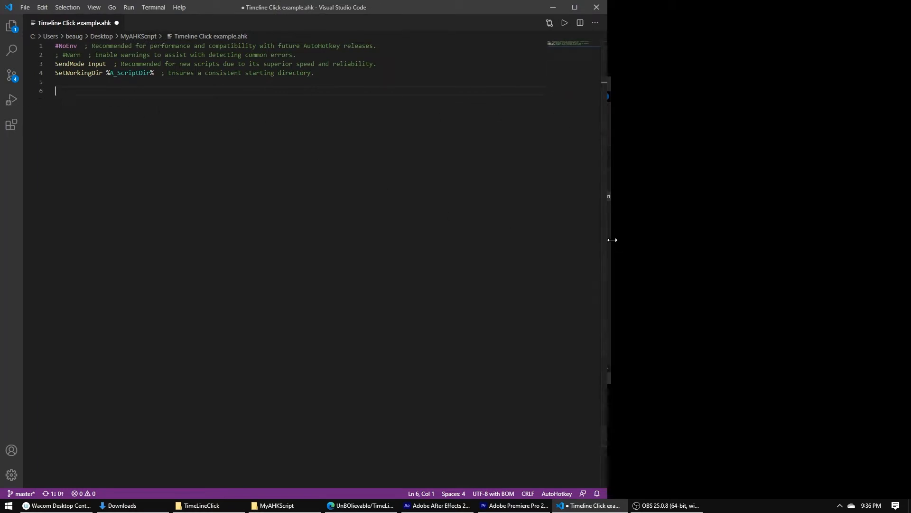
{"action": "left_click", "coordinate": [275, 505]}
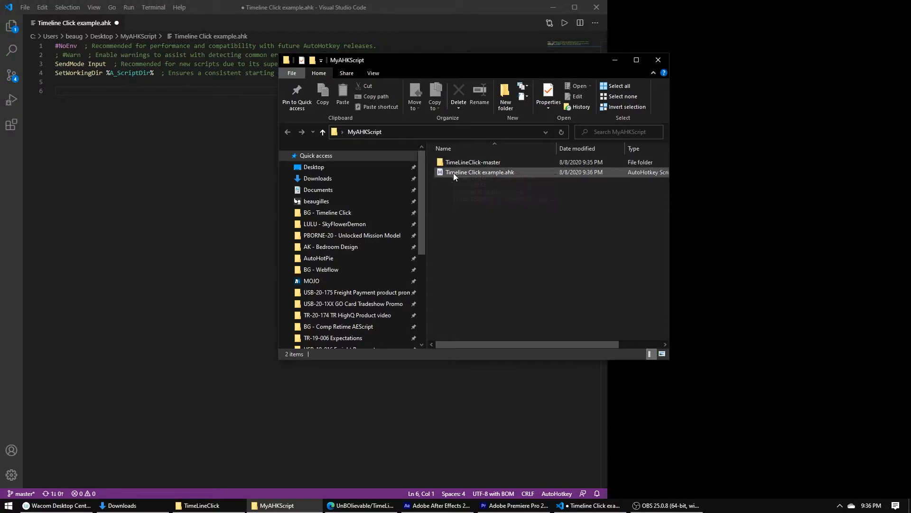
Open TimeLineClick.ahk from TimeLineClick-master and review its timelineClick function, folding and unfolding it
{"action": "double_click", "coordinate": [472, 162]}
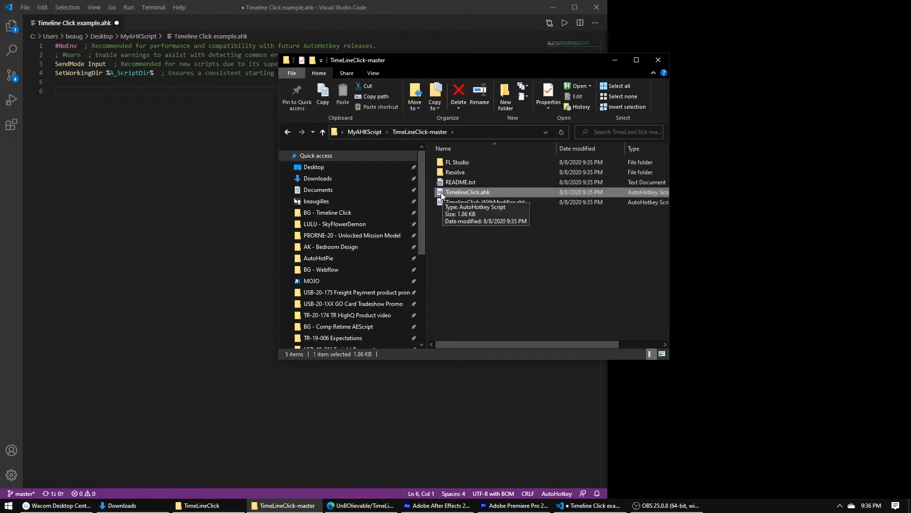
{"action": "double_click", "coordinate": [467, 192]}
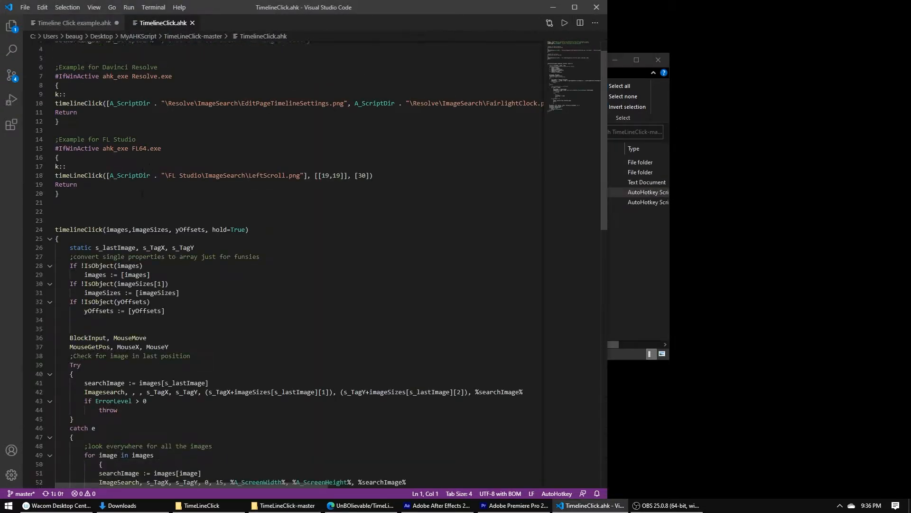
{"action": "scroll", "scroll_direction": "down", "scroll_amount": 3}
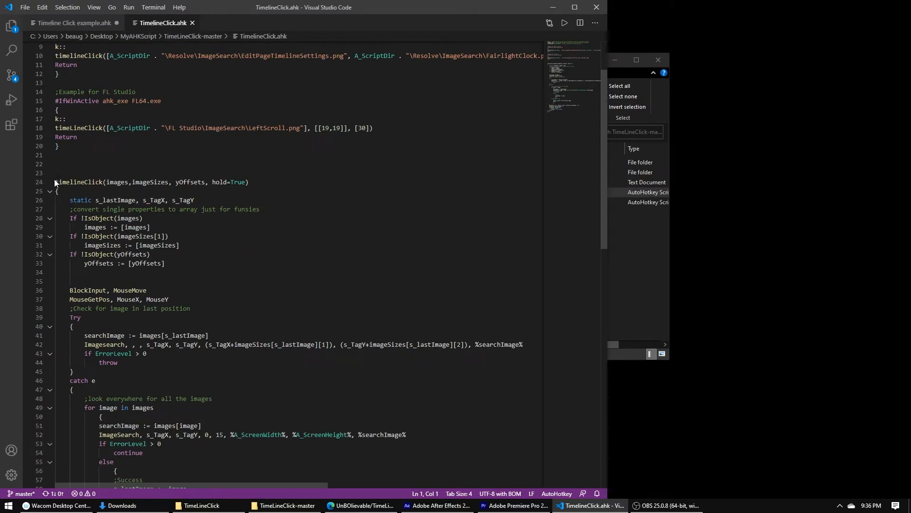
{"action": "left_click", "coordinate": [49, 191]}
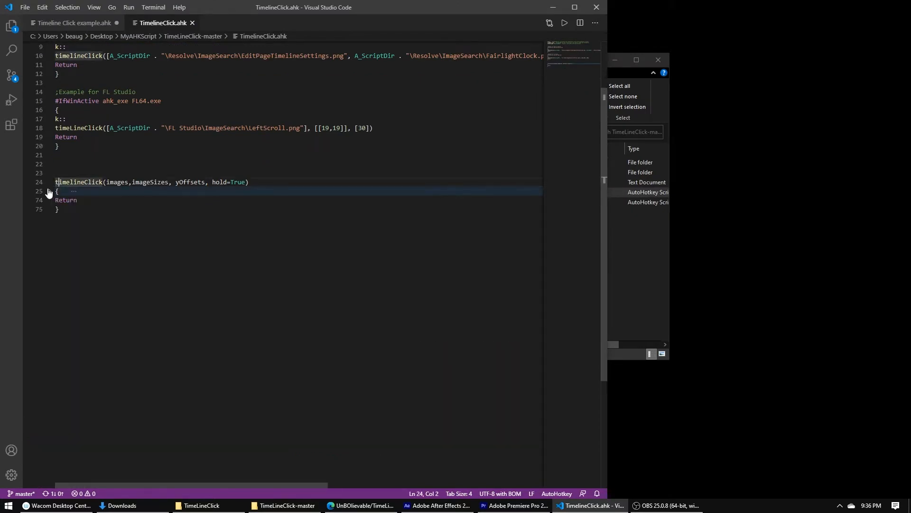
{"action": "left_click", "coordinate": [51, 191]}
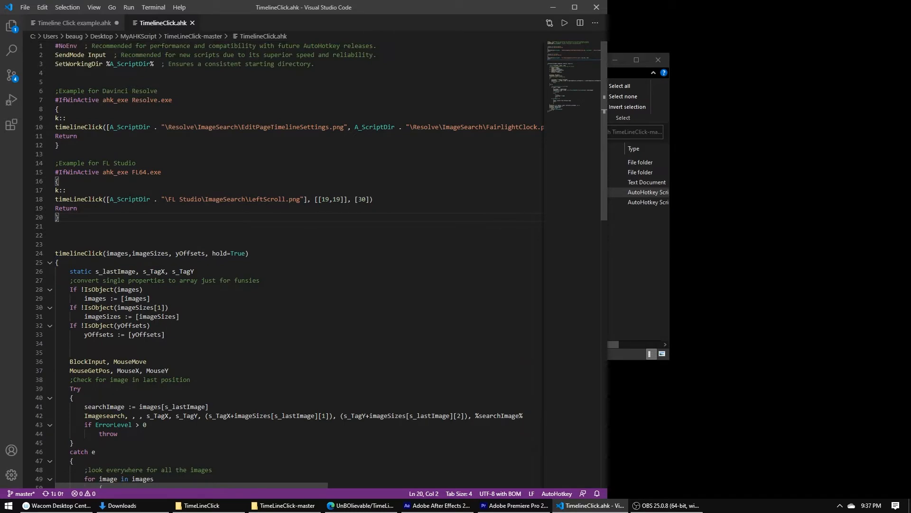
{"action": "scroll", "scroll_direction": "down", "scroll_amount": 3}
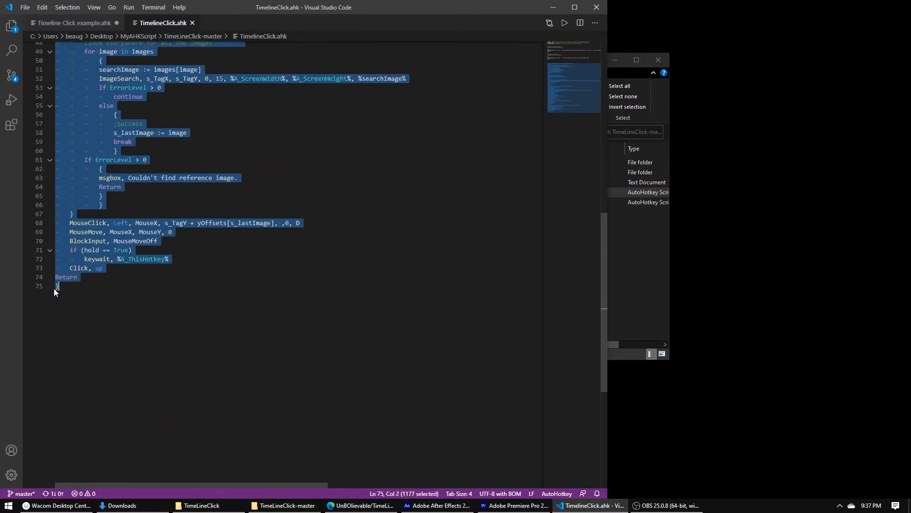
Copy the timelineClick function into Timeline Click example.ahk and bring up Resolve's ImageSearch folder
{"action": "left_click", "coordinate": [74, 23]}
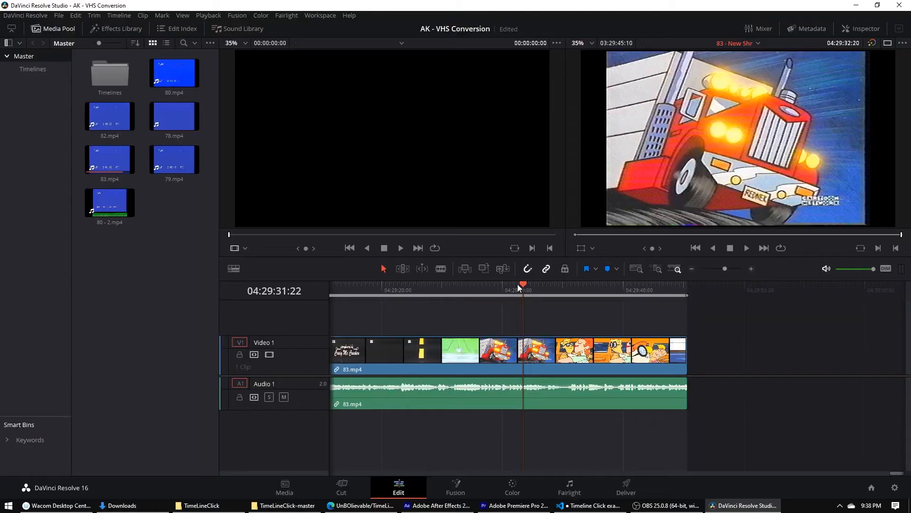
{"action": "left_click", "coordinate": [590, 504]}
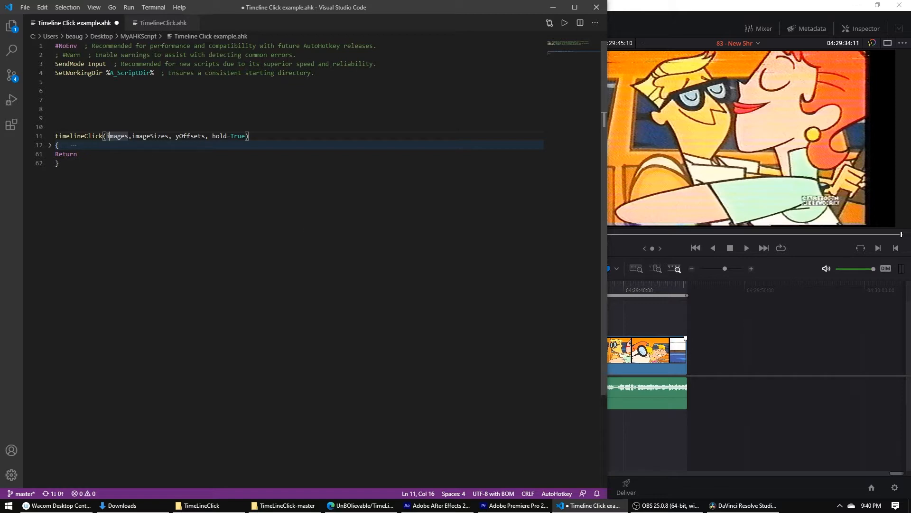
{"action": "left_click", "coordinate": [746, 505]}
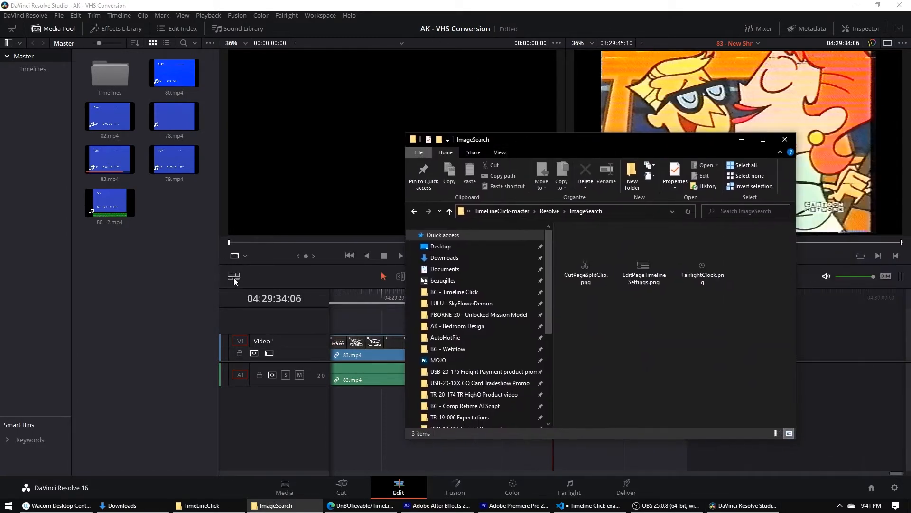
Bring Resolve forward, check Timeline View Options, and move the playhead on the ruler to about 04:29:27
{"action": "left_click", "coordinate": [784, 138]}
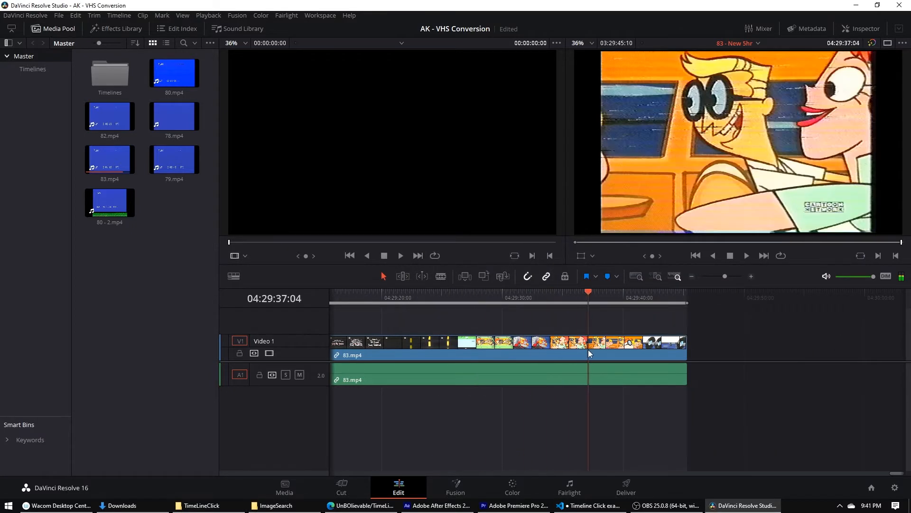
{"action": "left_click", "coordinate": [233, 277]}
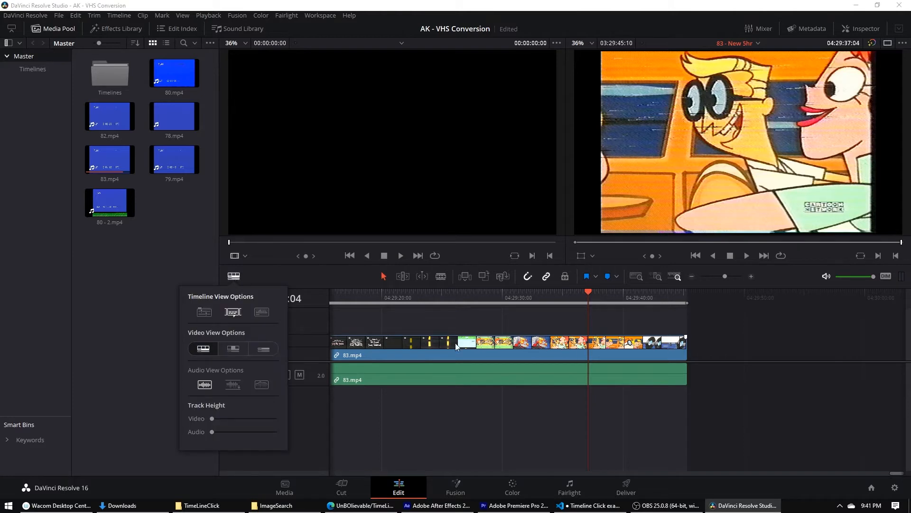
{"action": "mouse_move", "coordinate": [543, 352]}
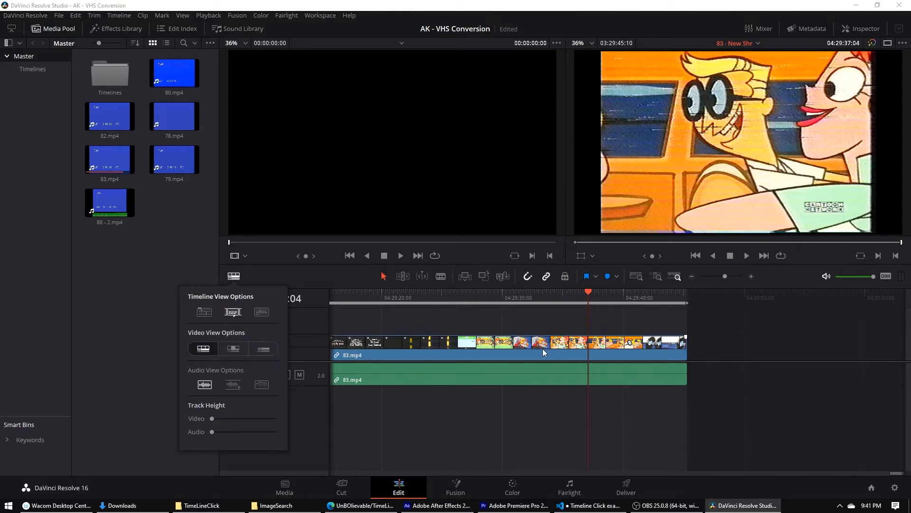
{"action": "left_click", "coordinate": [486, 324]}
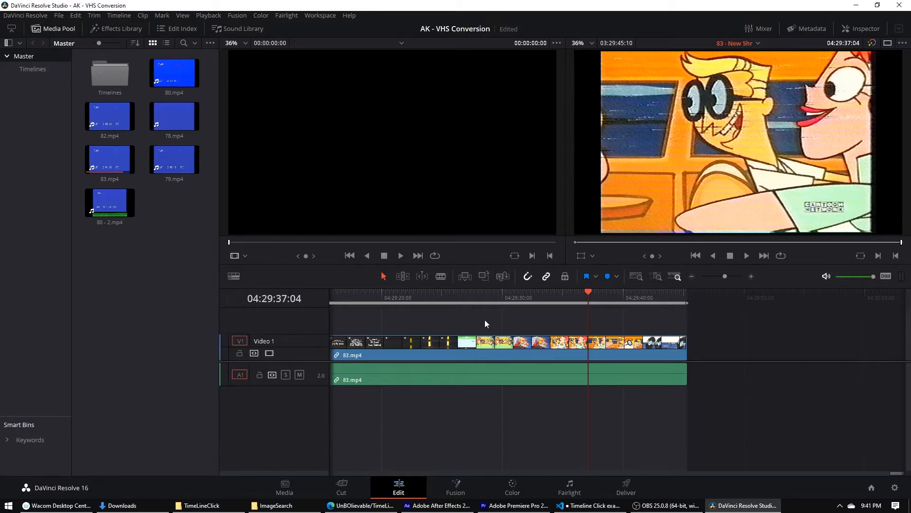
{"action": "left_click", "coordinate": [594, 342]}
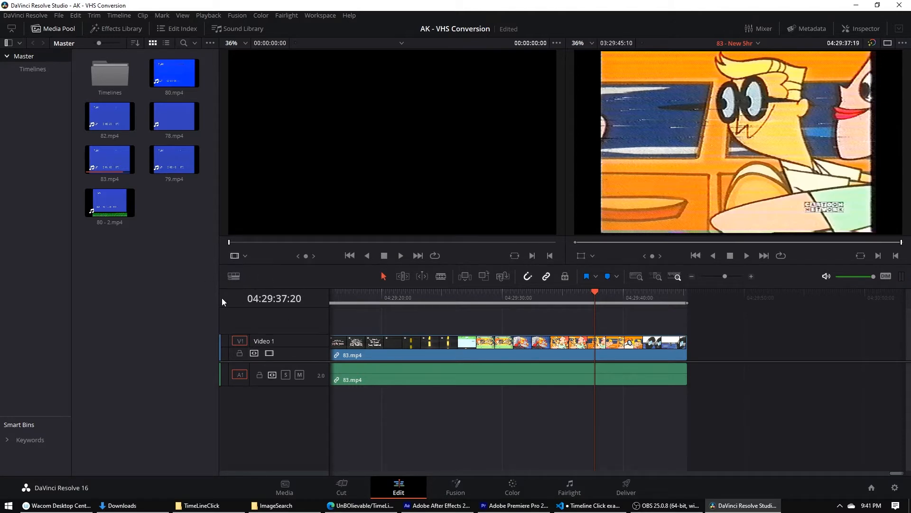
{"action": "mouse_move", "coordinate": [265, 240]}
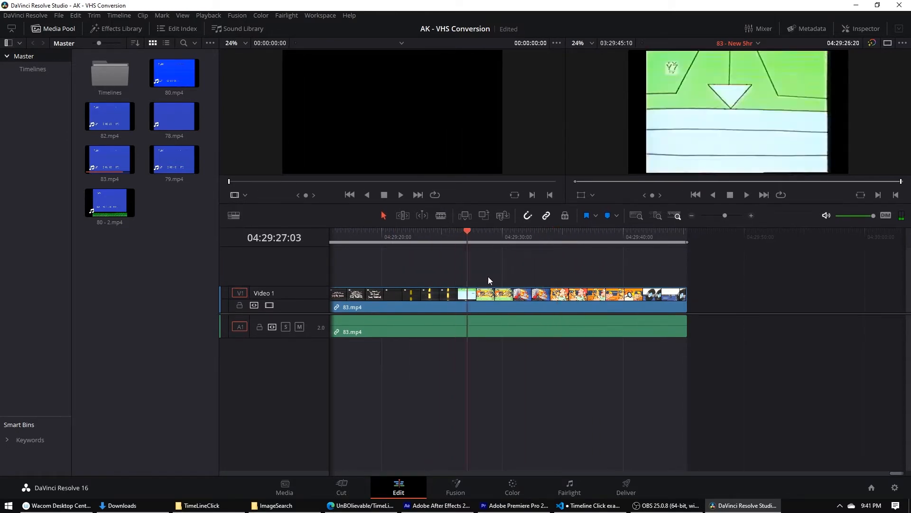
Switch VS Code to the TimeLineClick.ahk tab to view its example call with image paths and offsets
{"action": "left_click", "coordinate": [589, 505]}
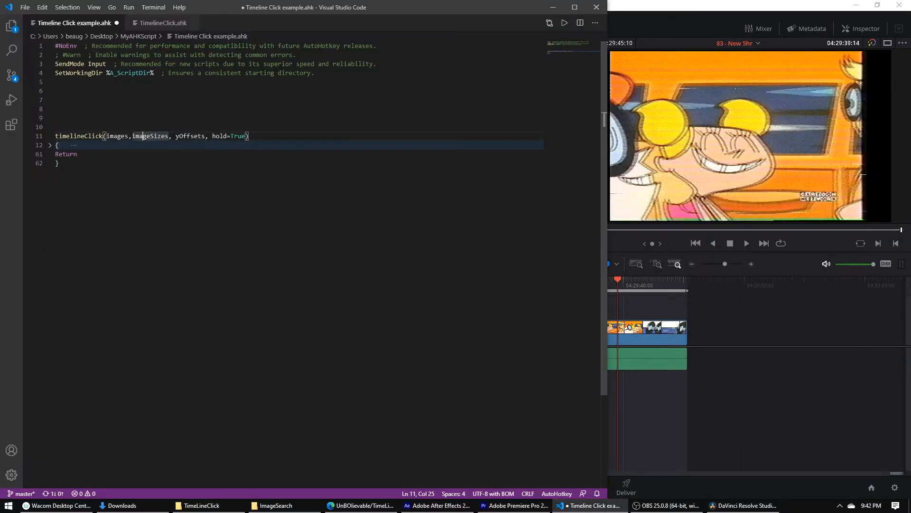
{"action": "left_click", "coordinate": [163, 23]}
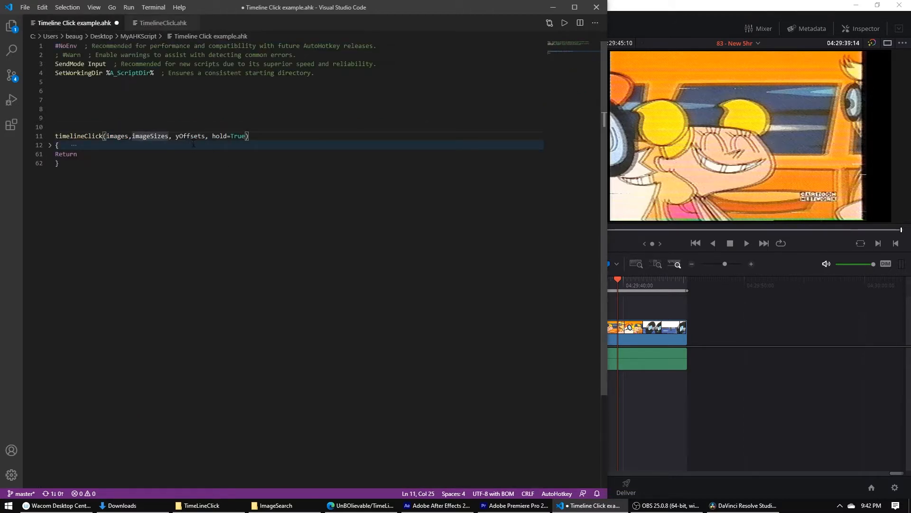
{"action": "left_click", "coordinate": [162, 23]}
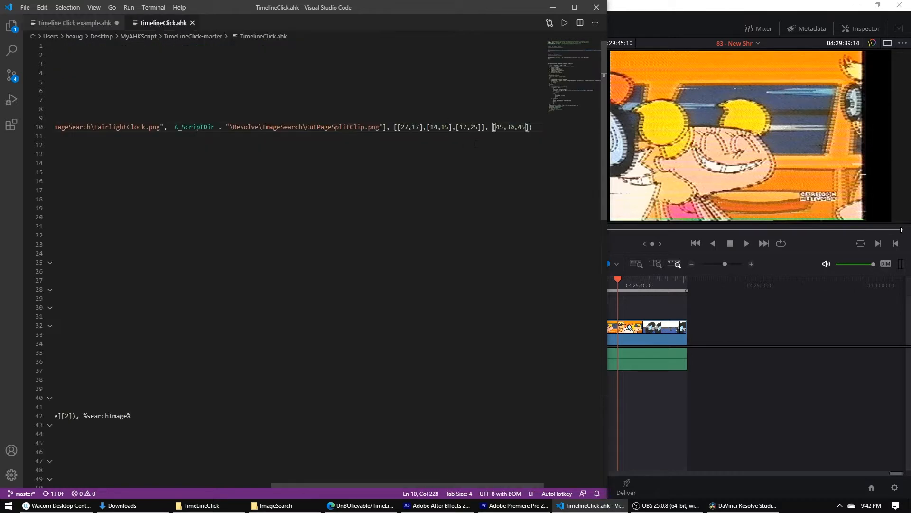
Move Resolve's Edit timeline playhead to 04:29:32:08, then return to the TimeLineClick.ahk reference script
{"action": "left_click", "coordinate": [744, 505]}
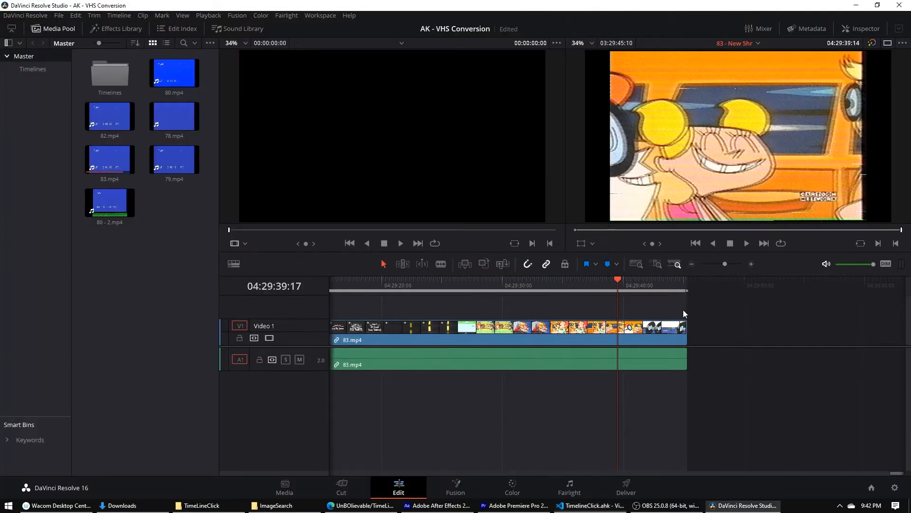
{"action": "left_click", "coordinate": [396, 285]}
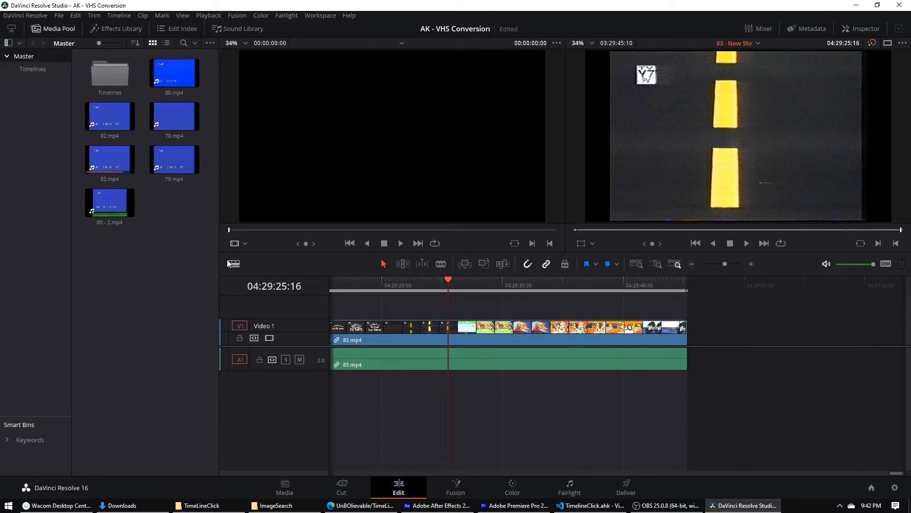
{"action": "mouse_move", "coordinate": [390, 297]}
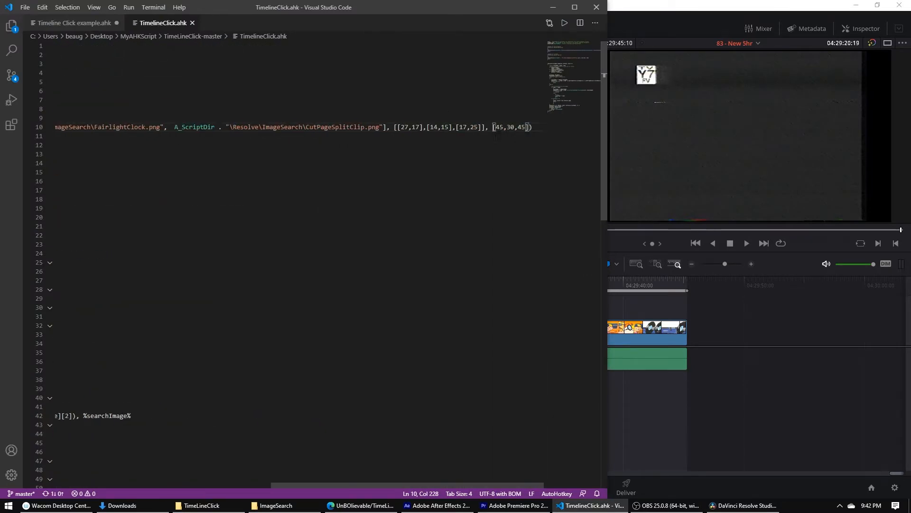
{"action": "left_click", "coordinate": [744, 505]}
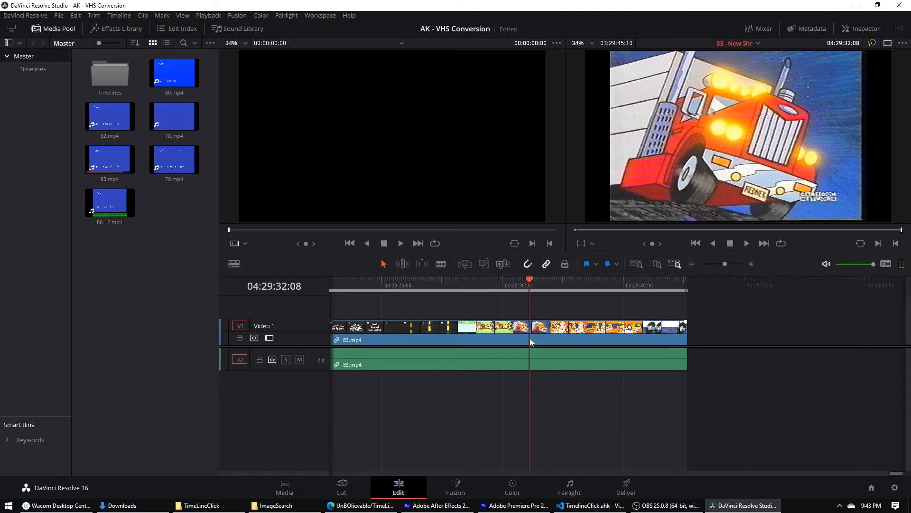
{"action": "left_click", "coordinate": [589, 505]}
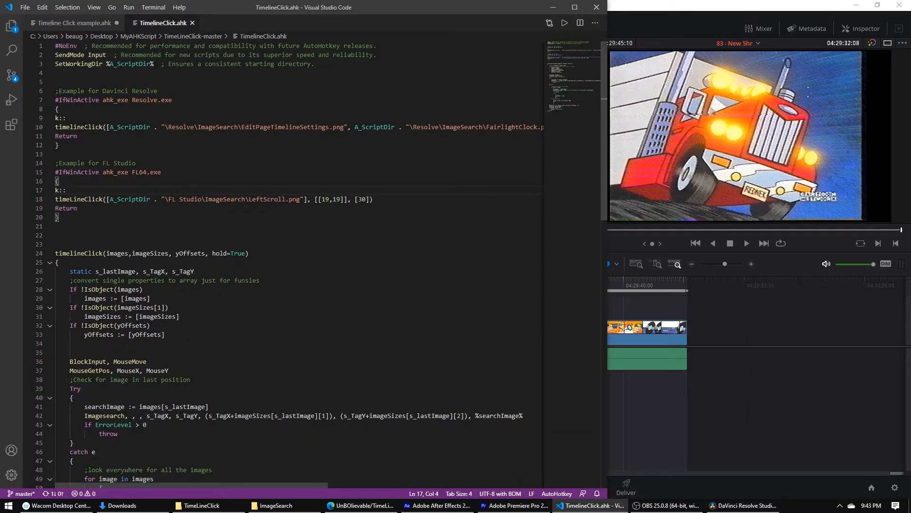
Bring back the Timeline Click example.ahk script, then nudge Resolve's Edit playhead slightly later
{"action": "left_click", "coordinate": [72, 23]}
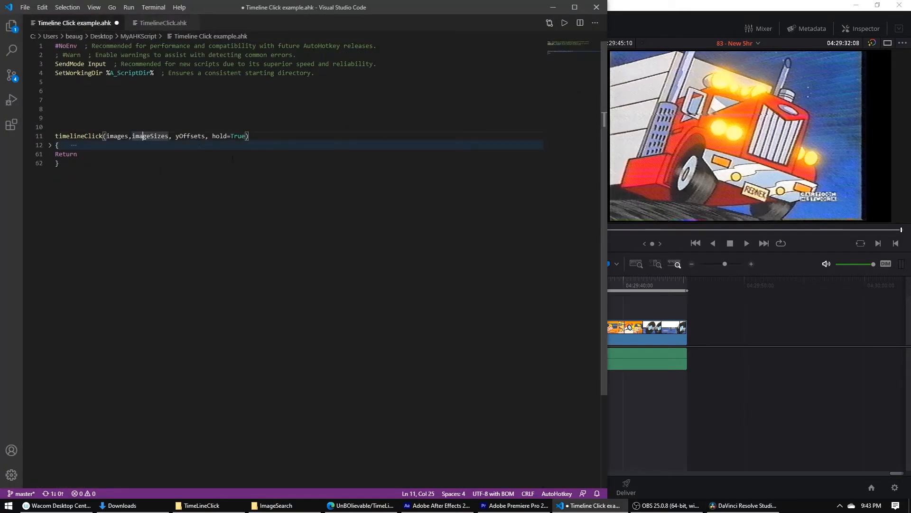
{"action": "double_click", "coordinate": [227, 135]}
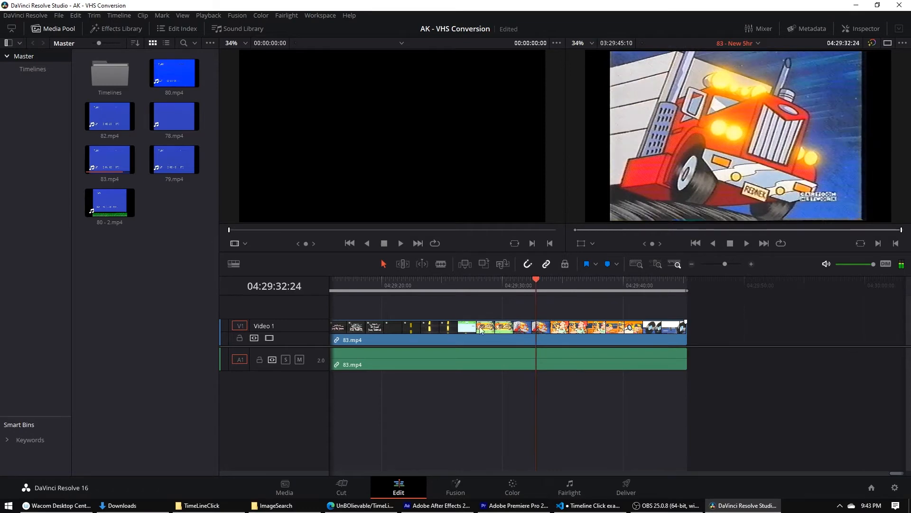
{"action": "left_click", "coordinate": [592, 329]}
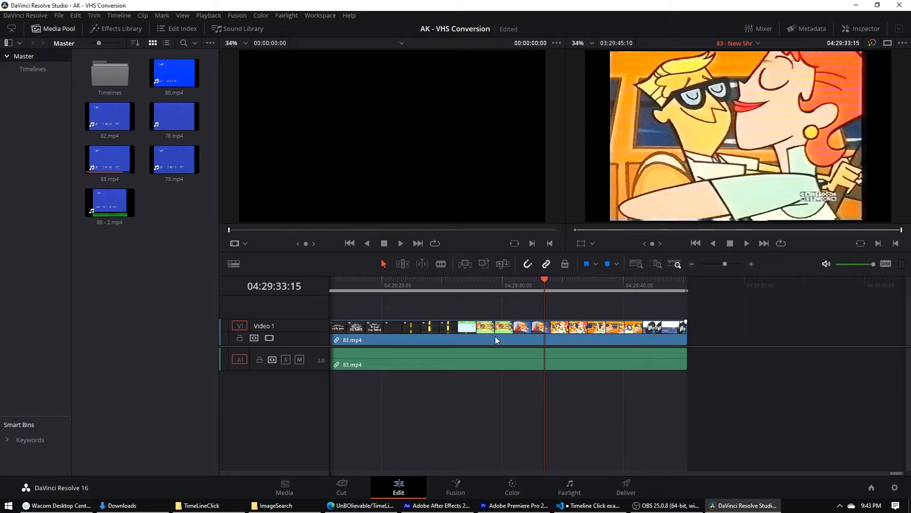
{"action": "mouse_move", "coordinate": [501, 345]}
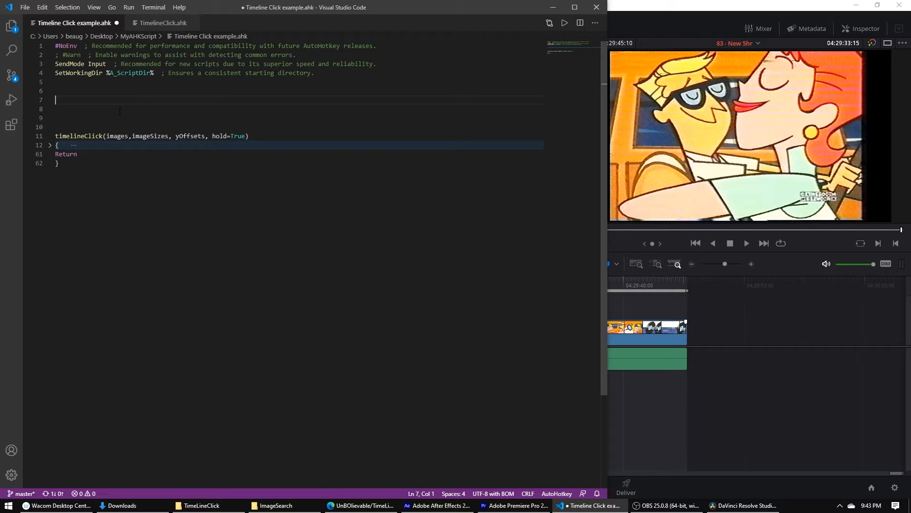
Begin an #IfWinActive directive on line 7 of the example script
{"action": "type", "text": "#i"}
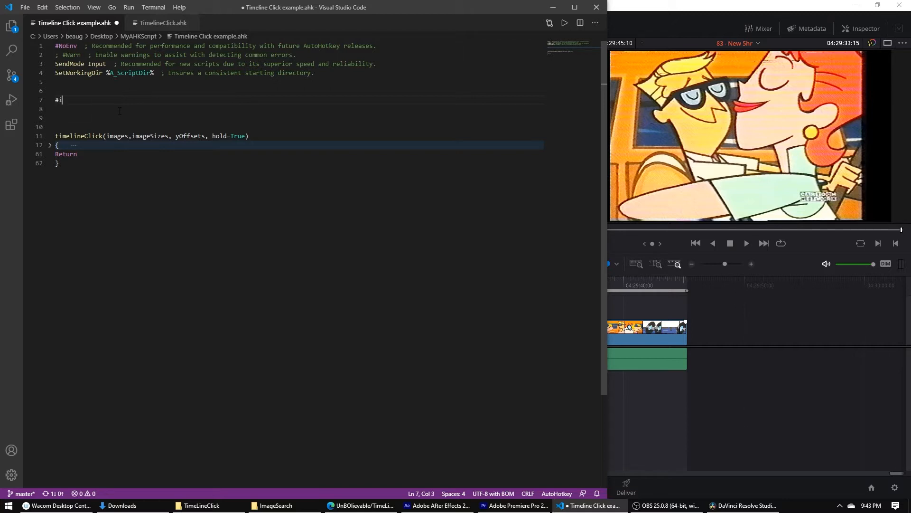
{"action": "key", "text": "Backspace"}
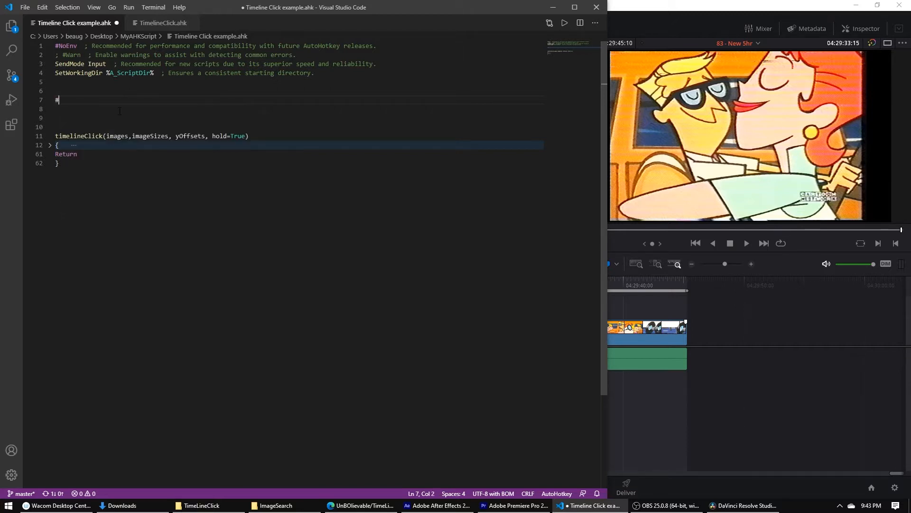
{"action": "type", "text": "IfWinActive, [ WinTitle, WinText"}
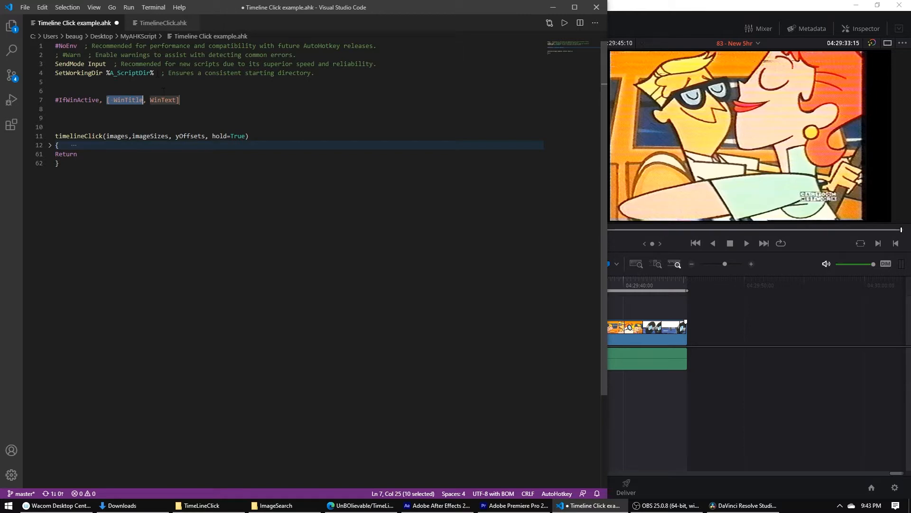
{"action": "type", "text": "win"}
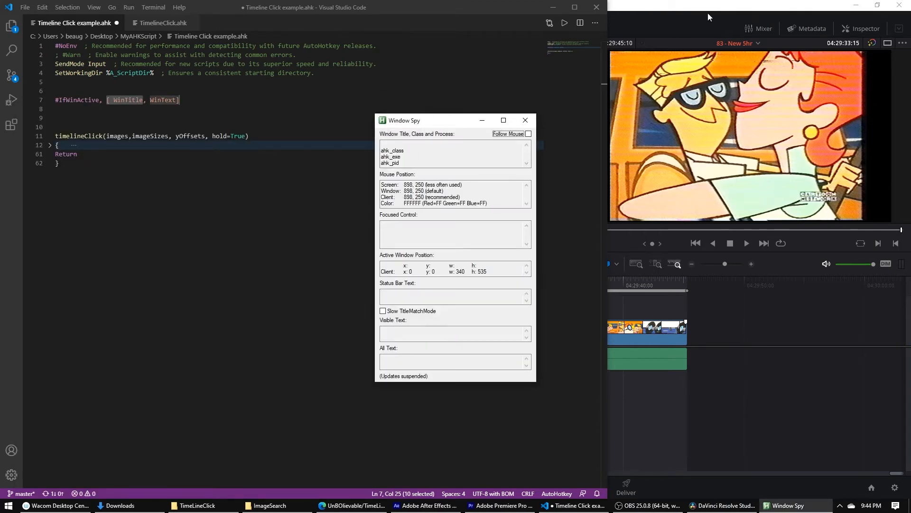
Read Resolve.exe in Window Spy and complete the directive as ahk_exe Resolve.exe
{"action": "left_click", "coordinate": [723, 505]}
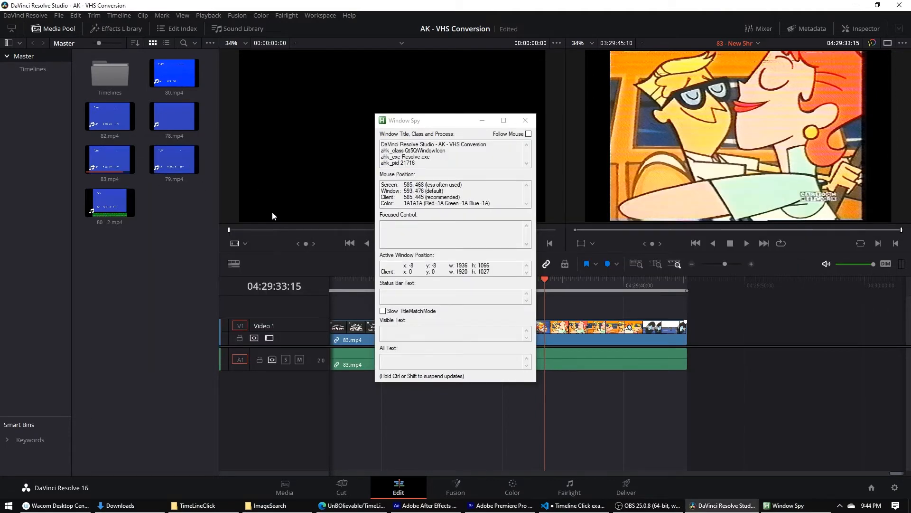
{"action": "left_click", "coordinate": [573, 505]}
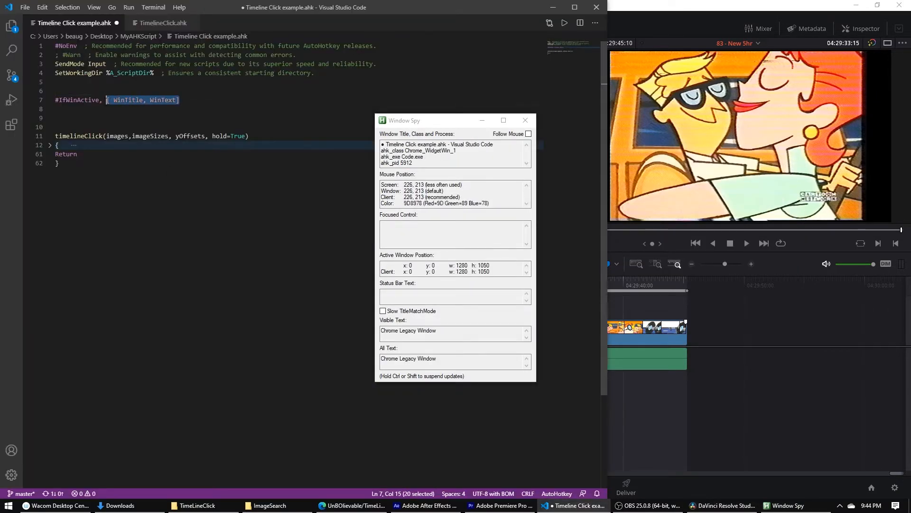
{"action": "type", "text": "ahk_exe Resolve.exe"}
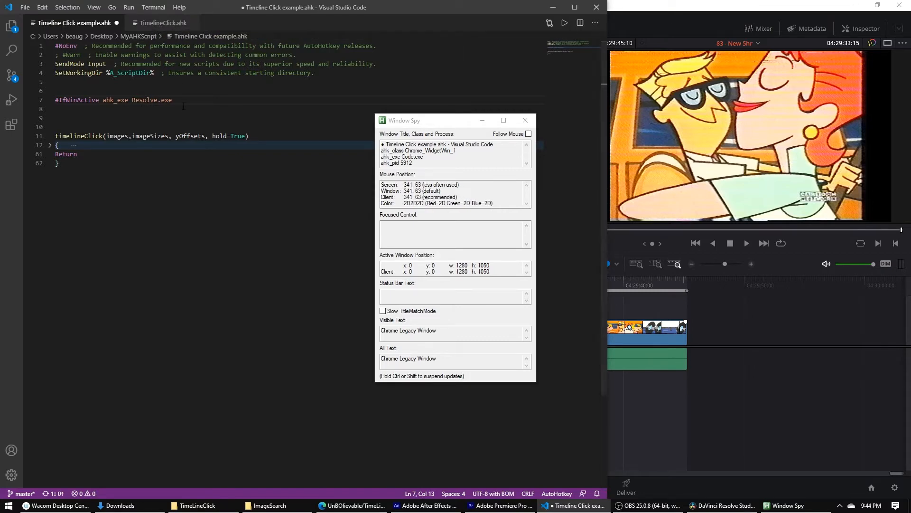
{"action": "mouse_move", "coordinate": [216, 112]}
{"action": "type", "text": "{"}
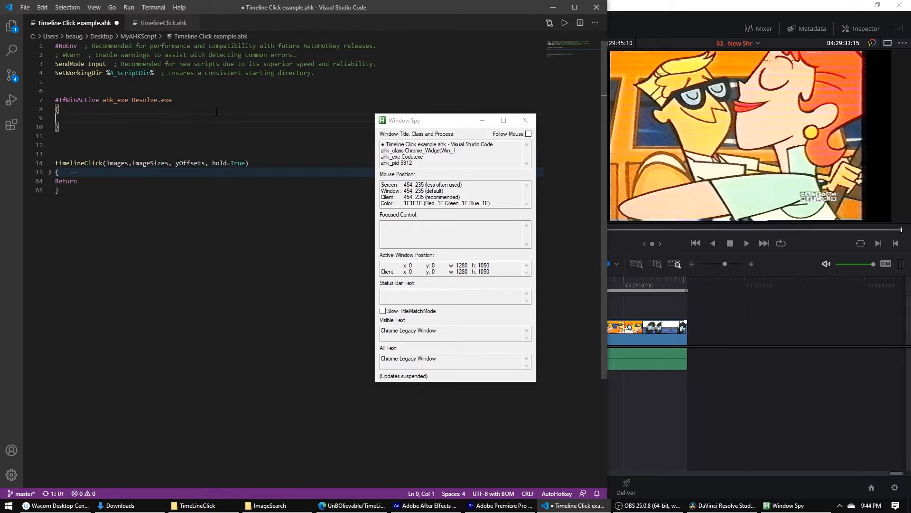
Add a w:: hotkey in the block that calls timelineClick()
{"action": "type", "text": "w::"}
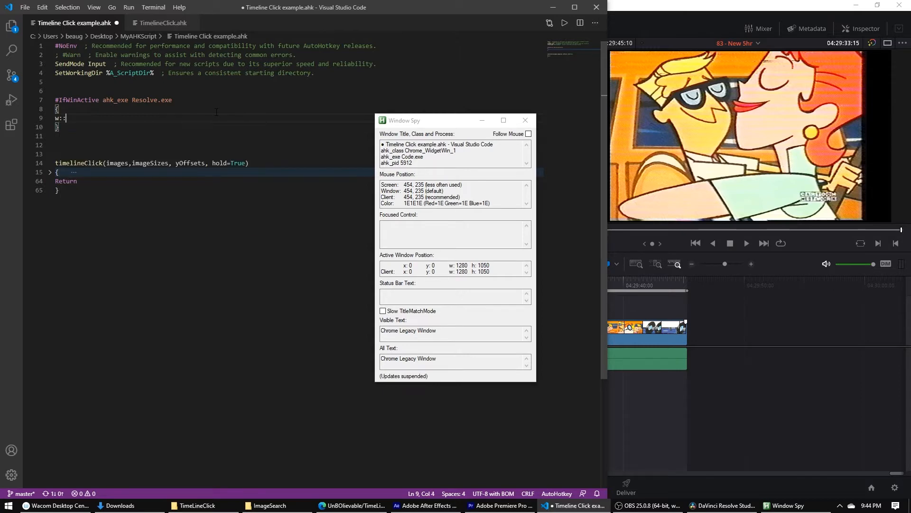
{"action": "key", "text": "enter"}
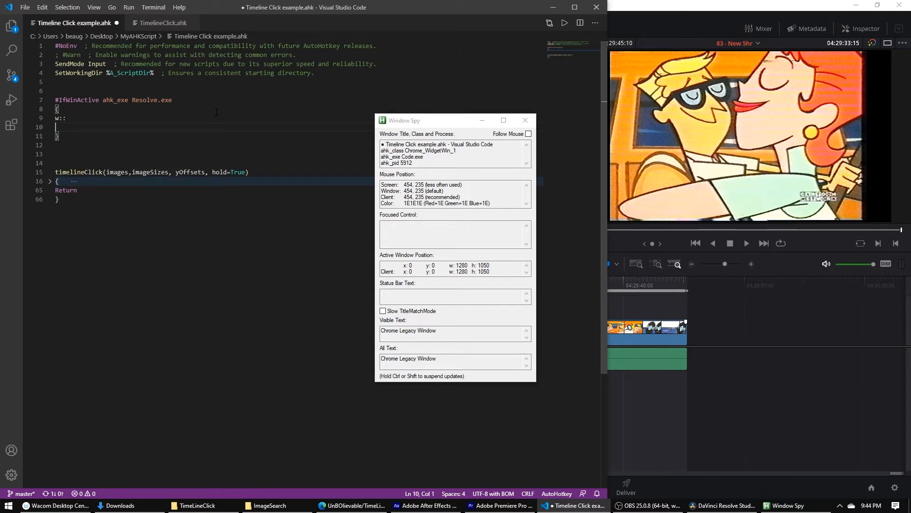
{"action": "type", "text": "timelineClick"}
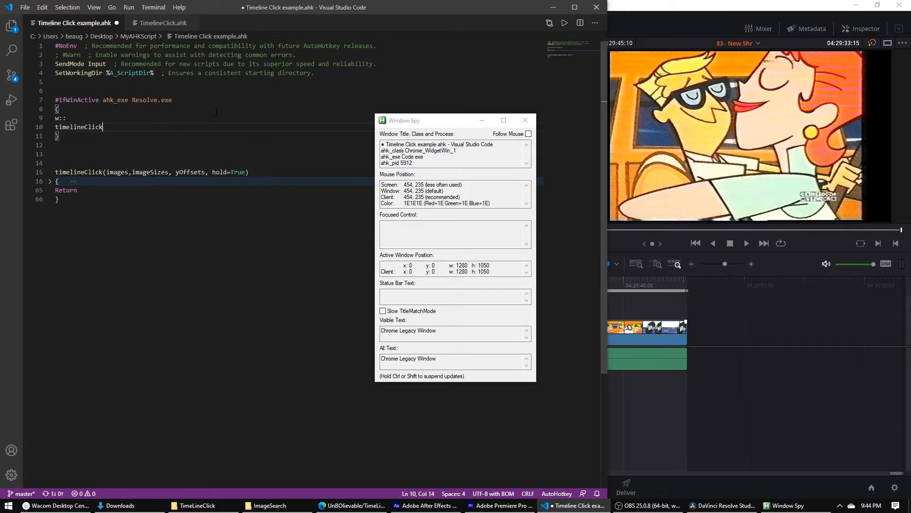
{"action": "type", "text": "()"}
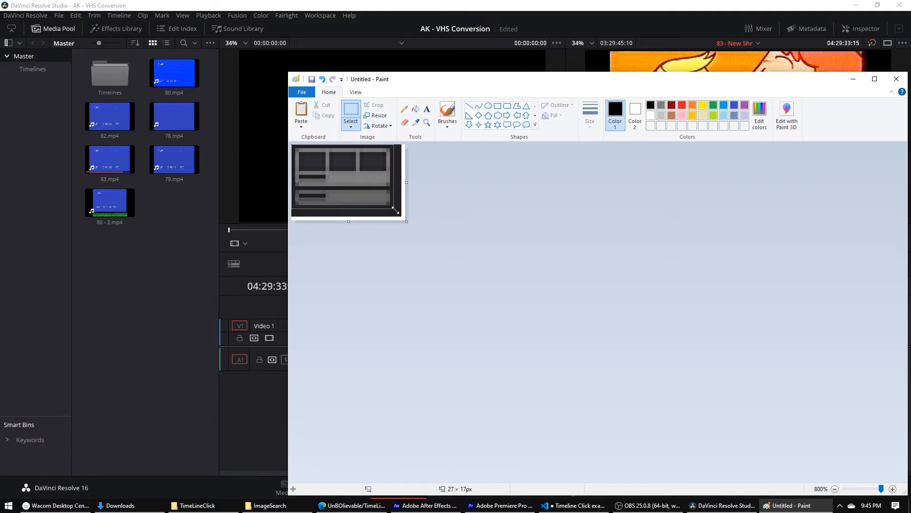
Shrink the Paint canvas to fit the pasted 27×17 capture
{"action": "left_click_drag", "start_coordinate": [405, 219], "coordinate": [394, 209]}
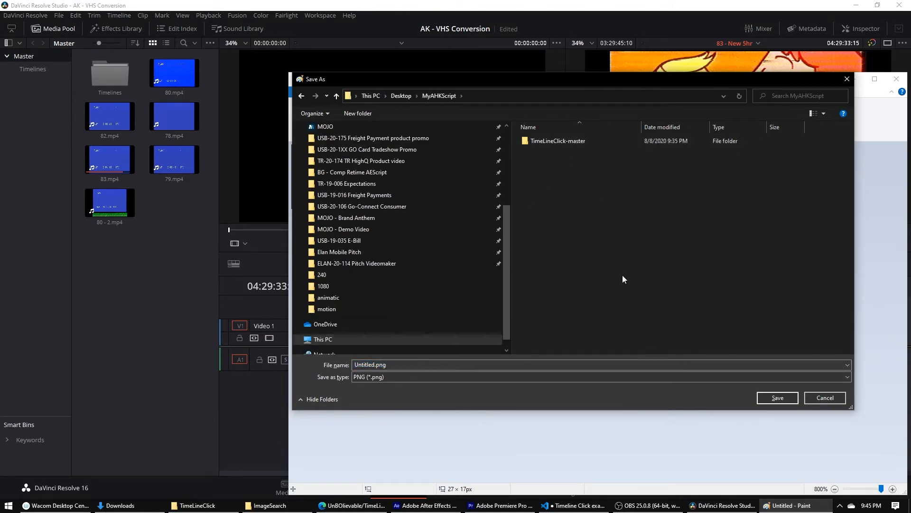
Save the capture as ResolveEditPage.png in the ImageSearch folder
{"action": "left_click", "coordinate": [358, 113]}
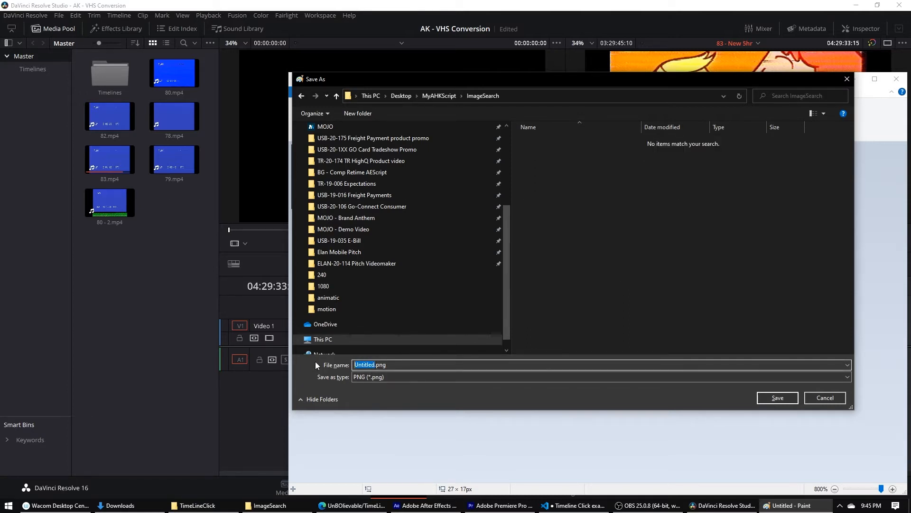
{"action": "type", "text": "ResolveEditPi"}
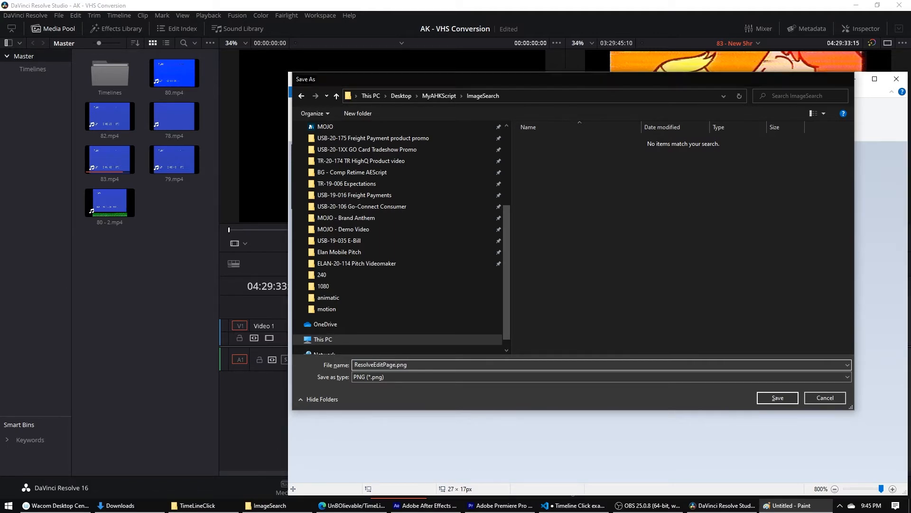
{"action": "left_click", "coordinate": [777, 398]}
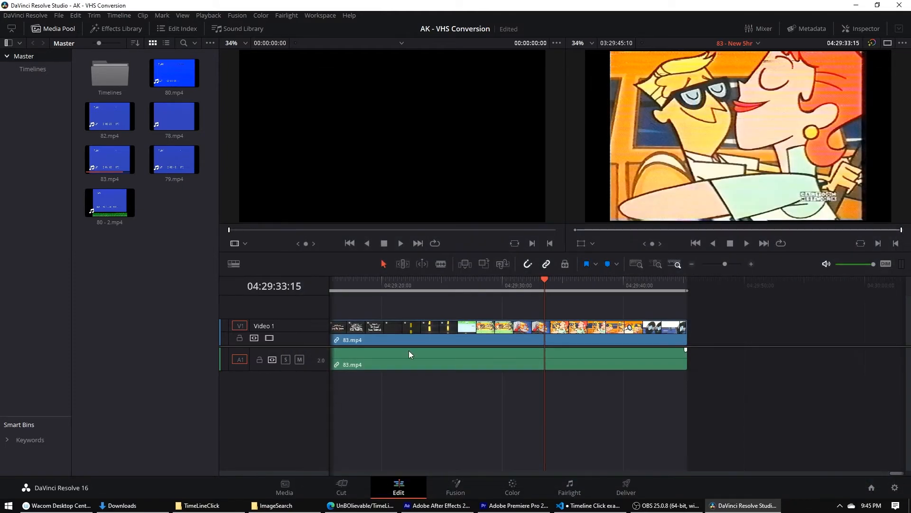
Add empty [] brackets inside the timelineClick() call, then bring up File Explorer on MyAHKScript
{"action": "left_click", "coordinate": [591, 504]}
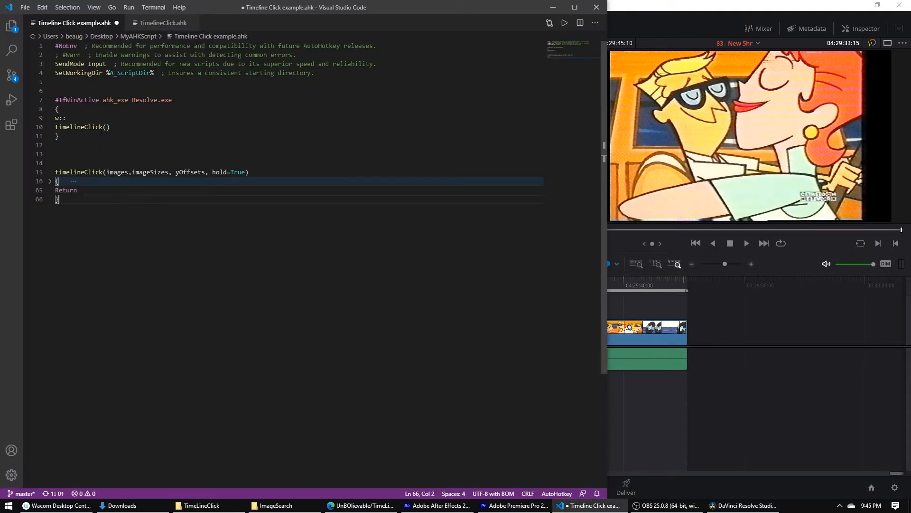
{"action": "left_click", "coordinate": [108, 126]}
{"action": "type", "text": "[\"\"]"}
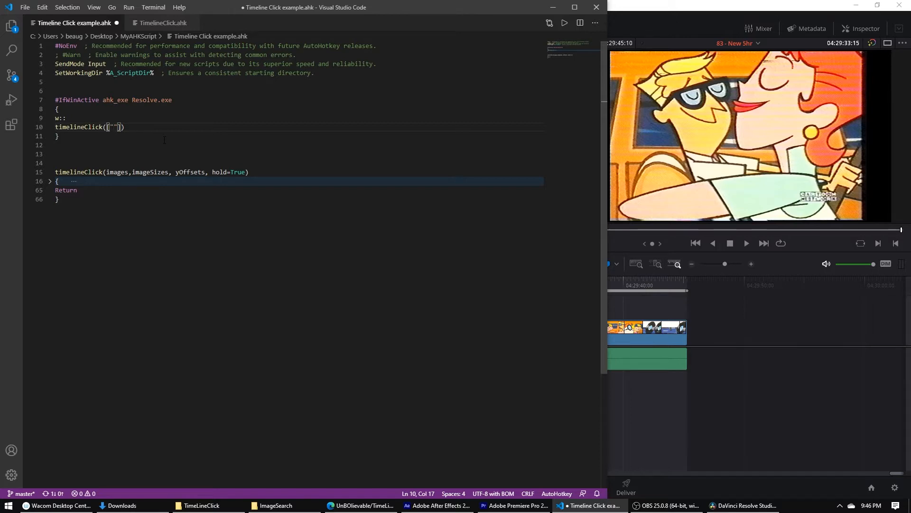
{"action": "left_click", "coordinate": [276, 505]}
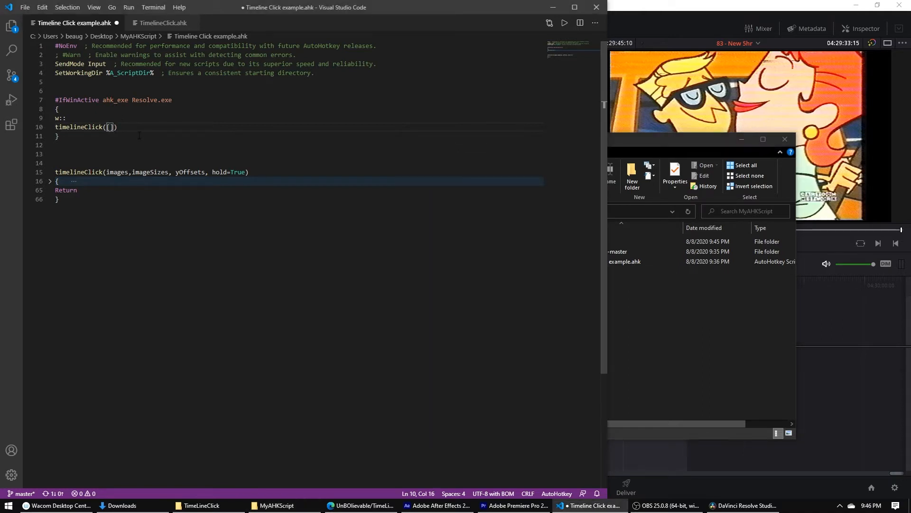
Start the array with A_ScriptDir followed by an empty quoted string
{"action": "type", "text": "A_ScriptDir ."}
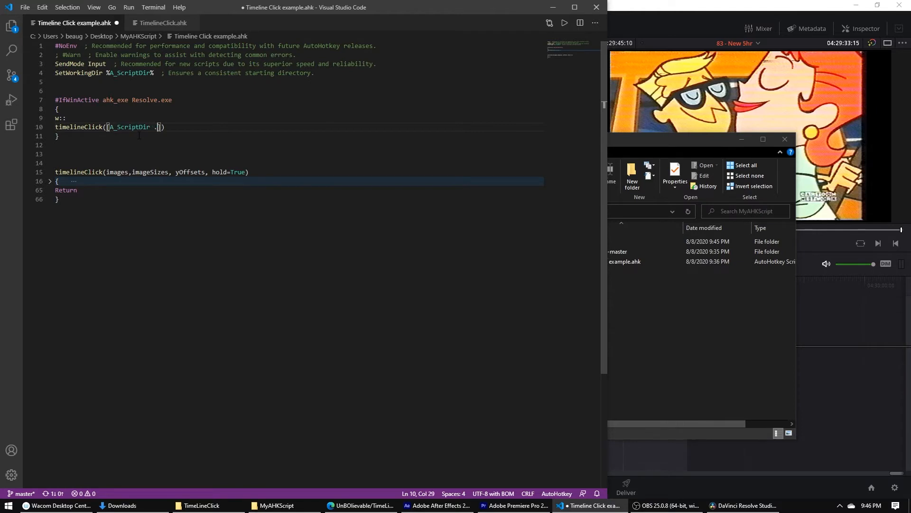
{"action": "type", "text": "\" \""}
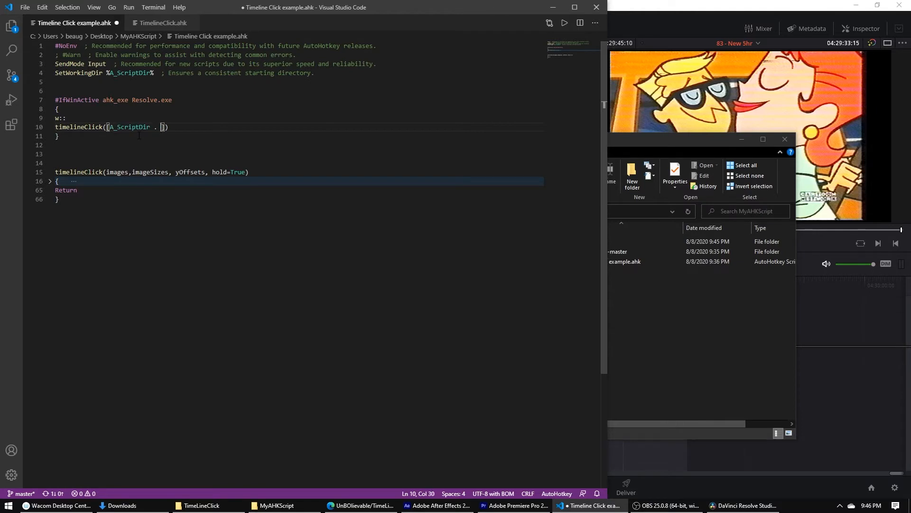
{"action": "type", "text": "\"\""}
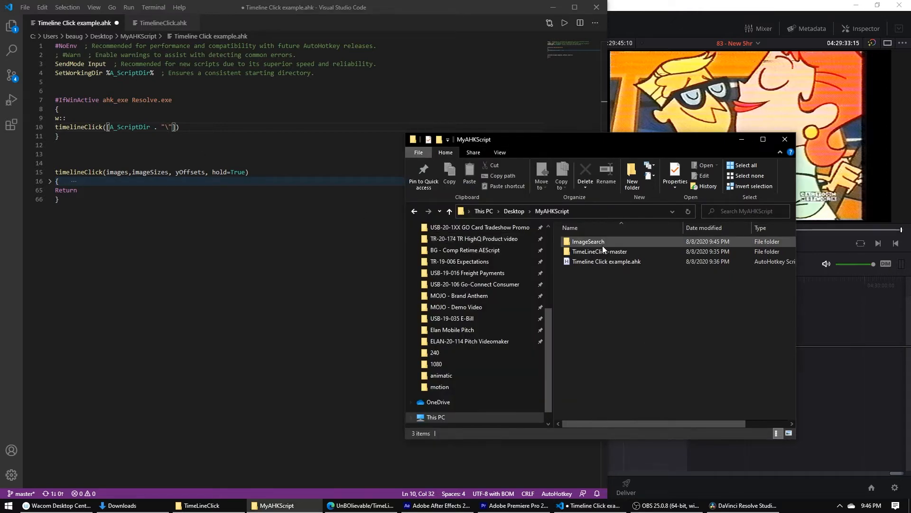
Copy ResolveEditPage.png's full path from the ImageSearch folder into the script
{"action": "double_click", "coordinate": [588, 241]}
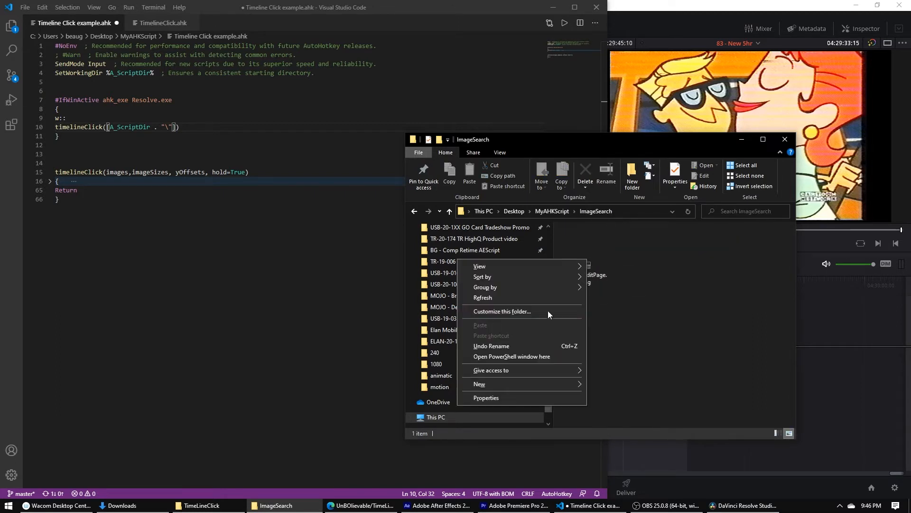
{"action": "left_click", "coordinate": [584, 265]}
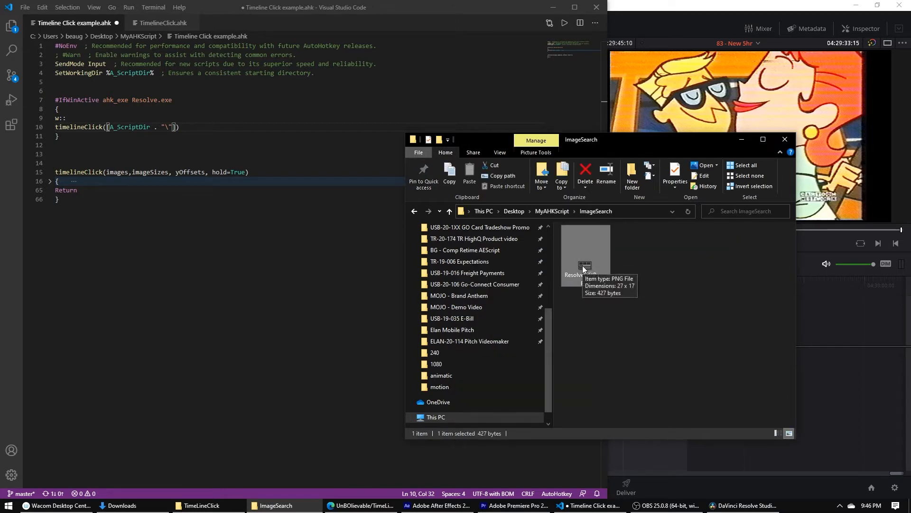
{"action": "right_click", "coordinate": [585, 262]}
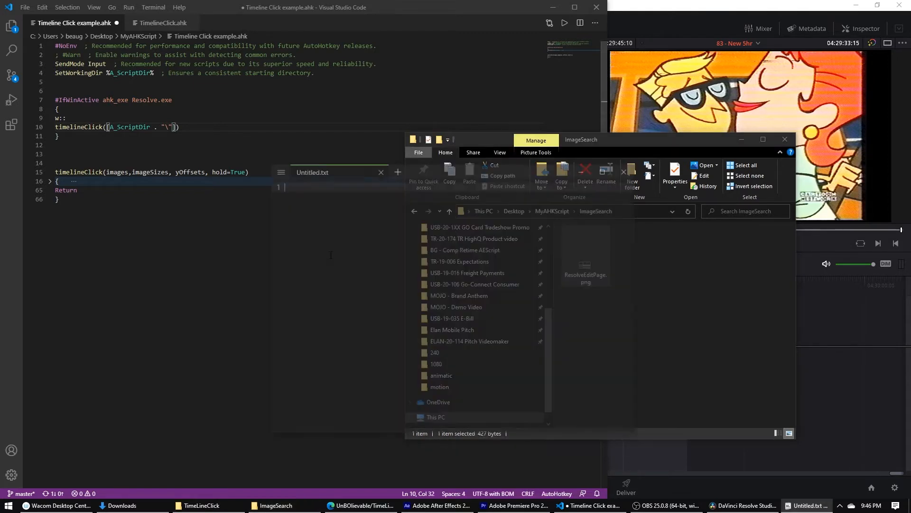
{"action": "left_click", "coordinate": [337, 172]}
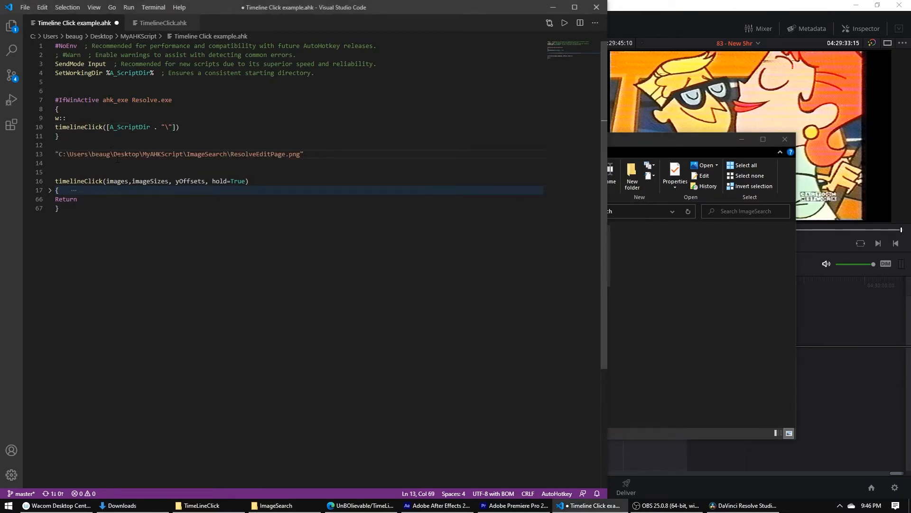
Replace the pasted absolute path with "\ImageSearch\ResolveEditPage.png" after A_ScriptDir
{"action": "left_click", "coordinate": [183, 153]}
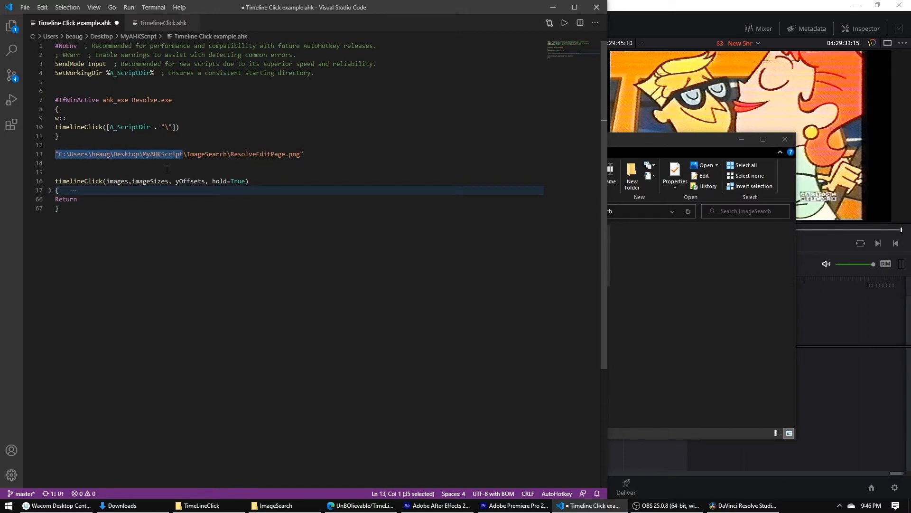
{"action": "key", "text": "Delete"}
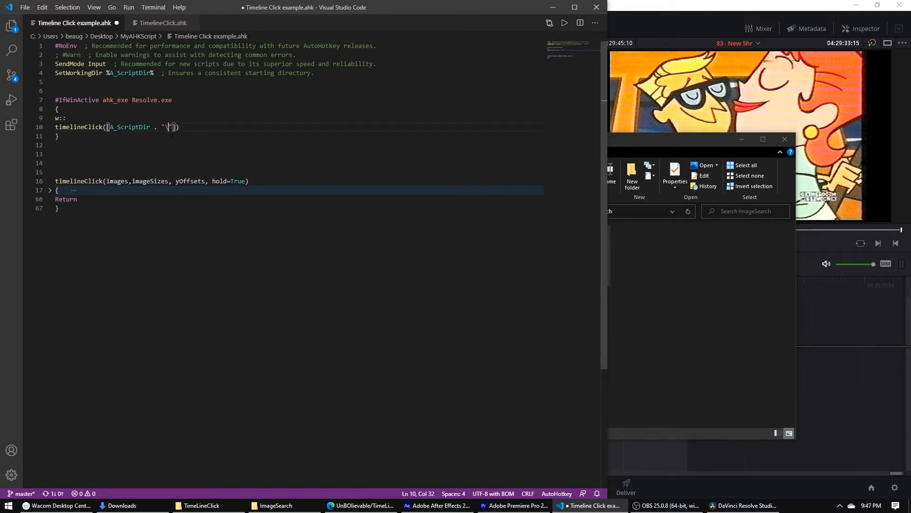
{"action": "type", "text": "\\ImageSearch\\ResolveEditPage.png"}
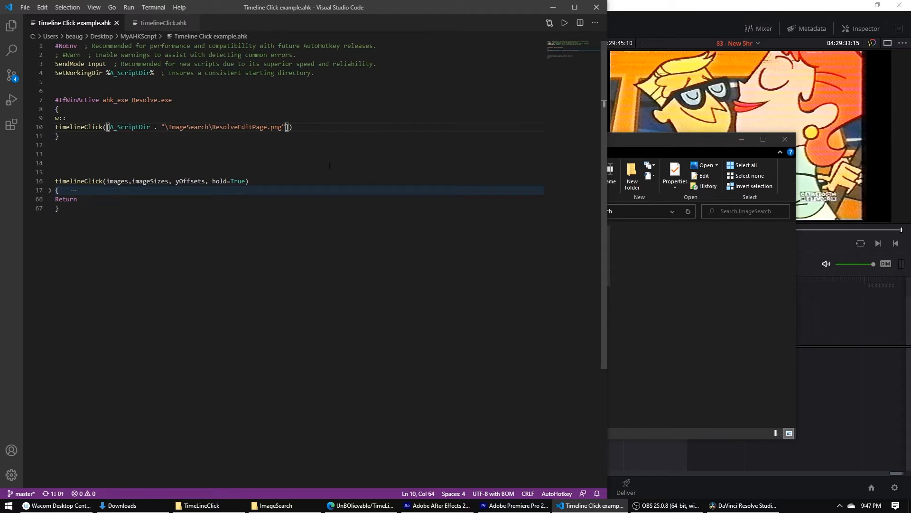
{"action": "type", "text": ","}
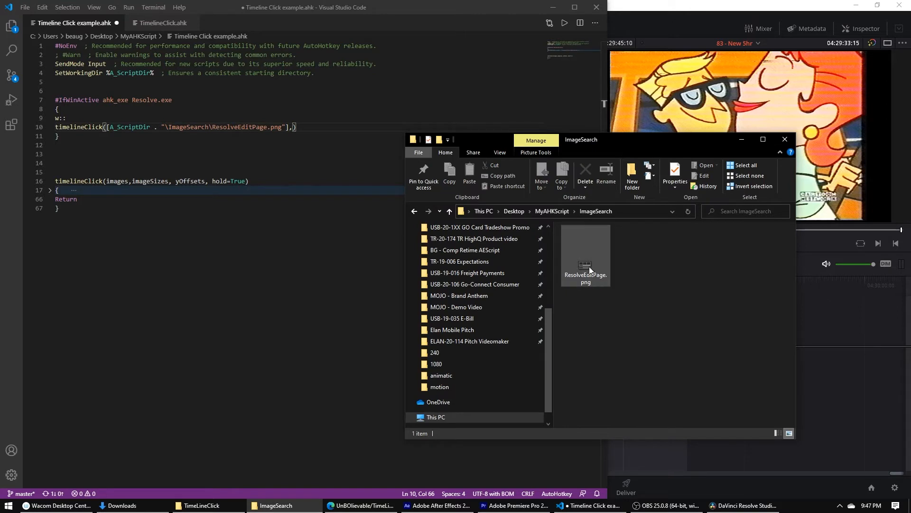
{"action": "mouse_move", "coordinate": [599, 274]}
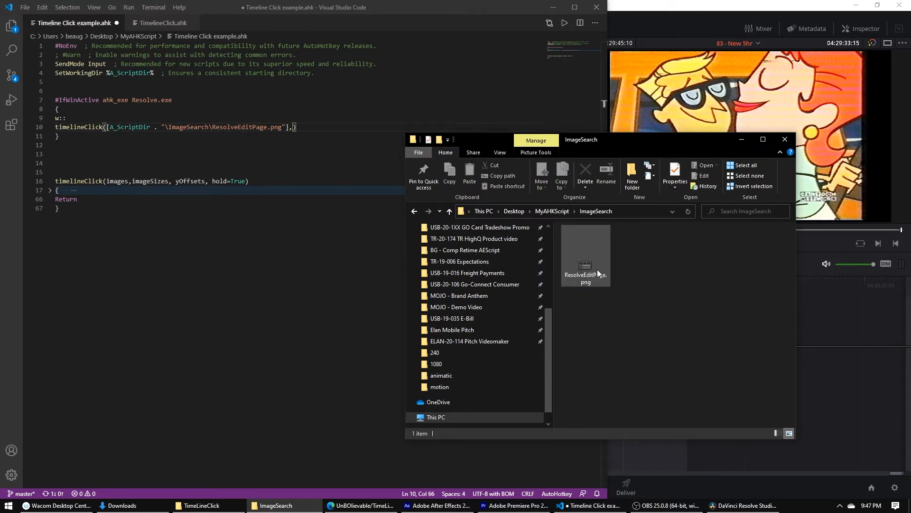
{"action": "mouse_move", "coordinate": [587, 270]}
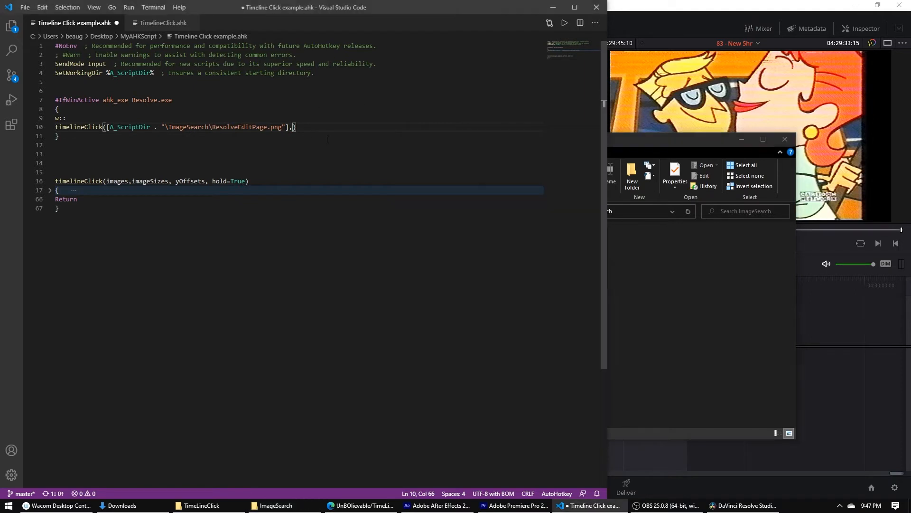
Pass the image size [[27,17]] and a following empty list to timelineClick
{"action": "type", "text": "[]"}
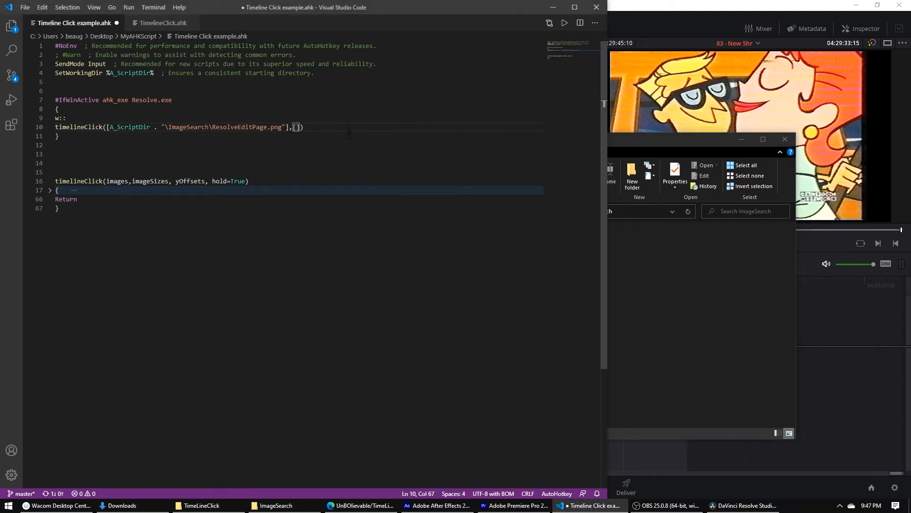
{"action": "type", "text": "27,"}
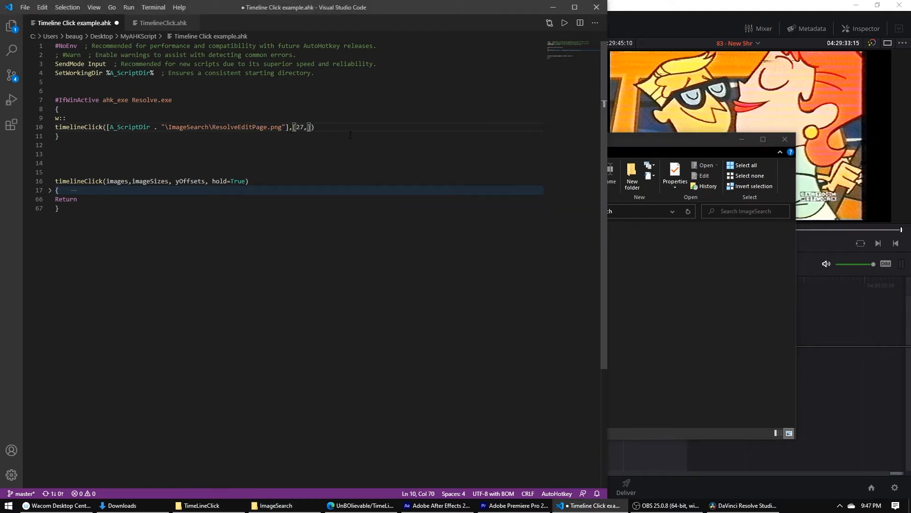
{"action": "type", "text": "17"}
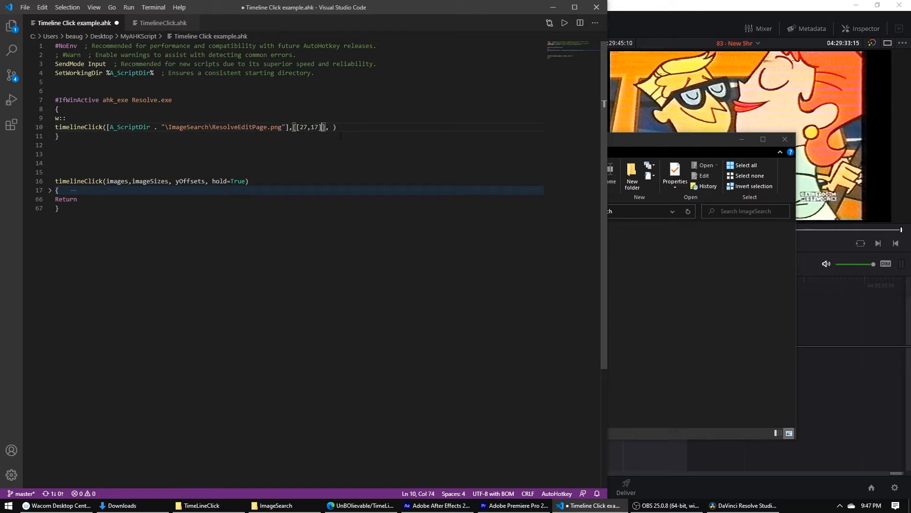
{"action": "type", "text": ",[]"}
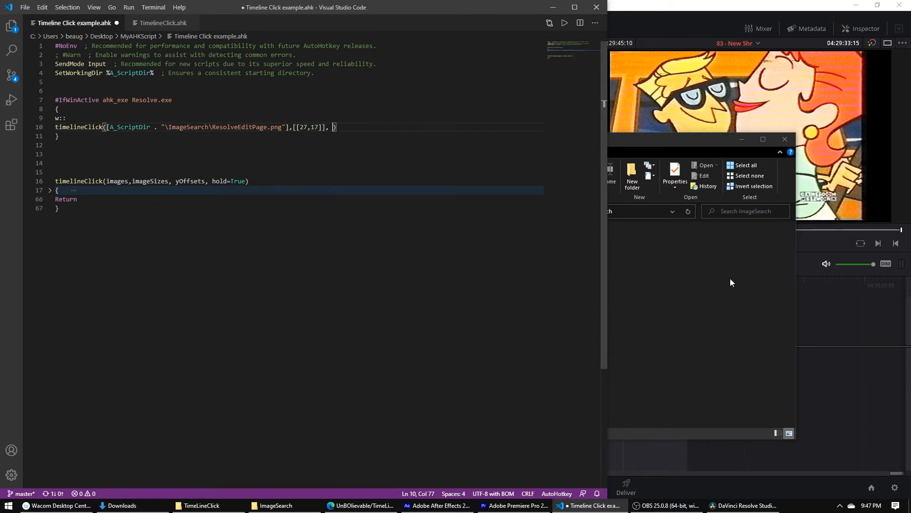
Snip a 306×47 area of Resolve's Edit page, check its size, and return to the script
{"action": "left_click", "coordinate": [746, 505]}
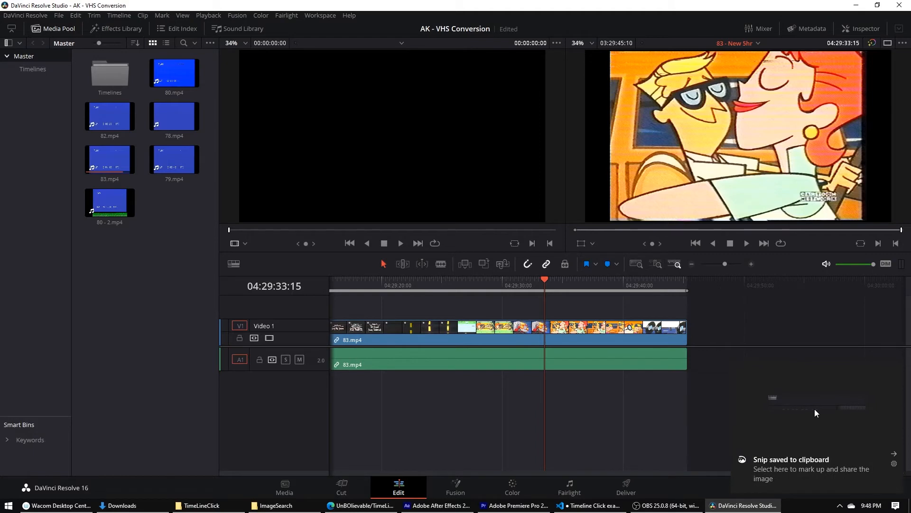
{"action": "left_click", "coordinate": [811, 468]}
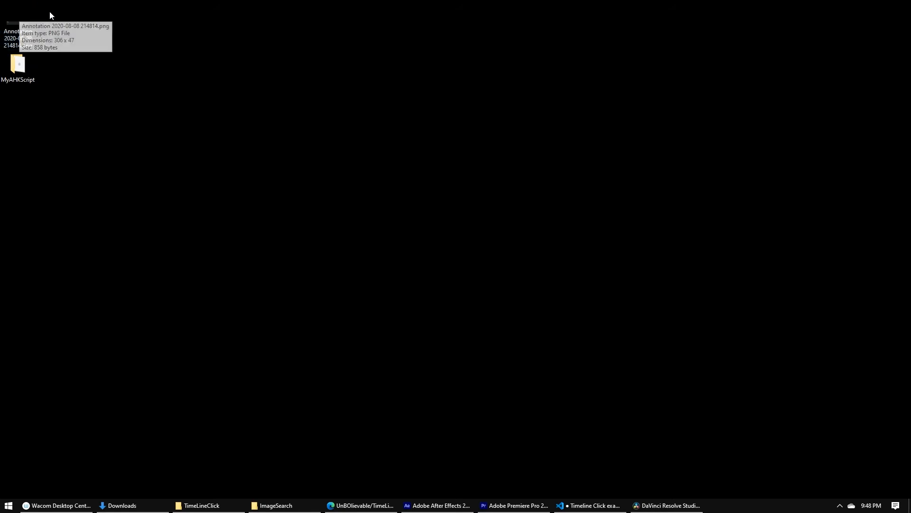
{"action": "left_click", "coordinate": [18, 22]}
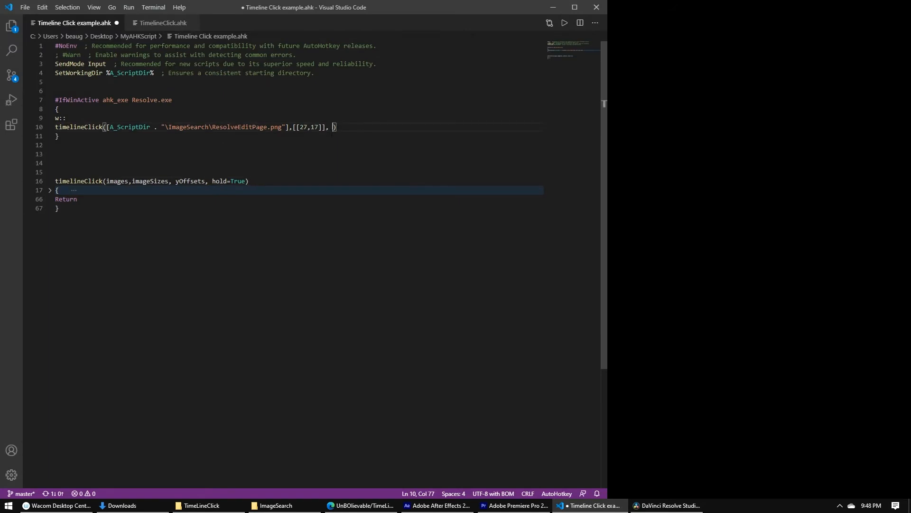
Fill the third timelineClick argument with the y-offset list [47]
{"action": "type", "text": "[]"}
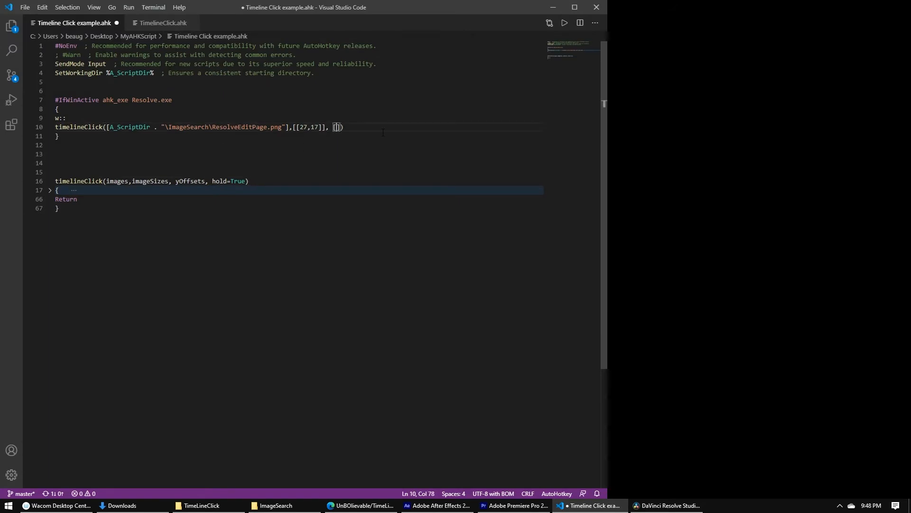
{"action": "type", "text": "47"}
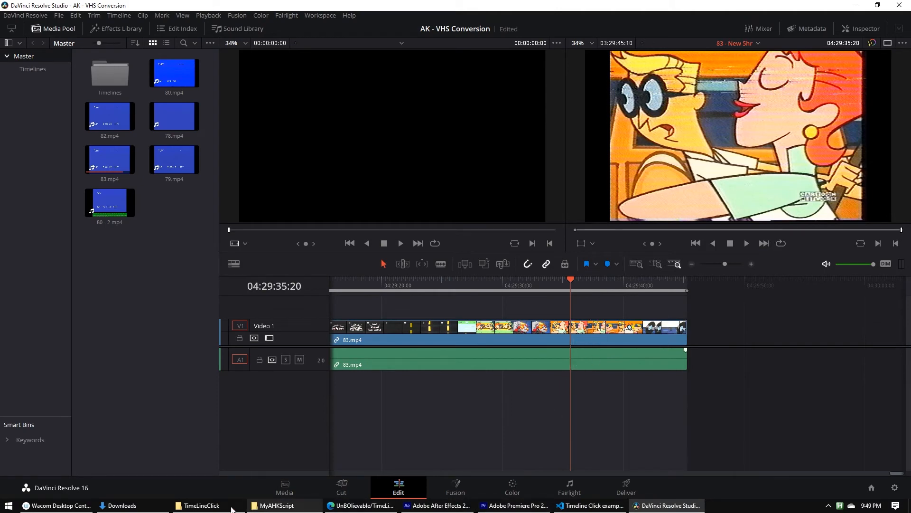
Run Timeline Click example.ahk from the MyAHKScript folder and test W in Resolve
{"action": "left_click", "coordinate": [276, 505]}
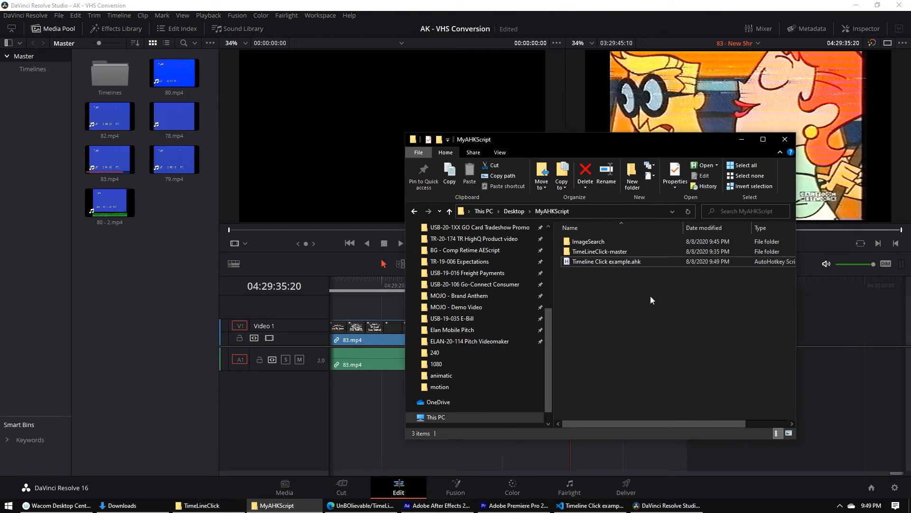
{"action": "left_click", "coordinate": [607, 261]}
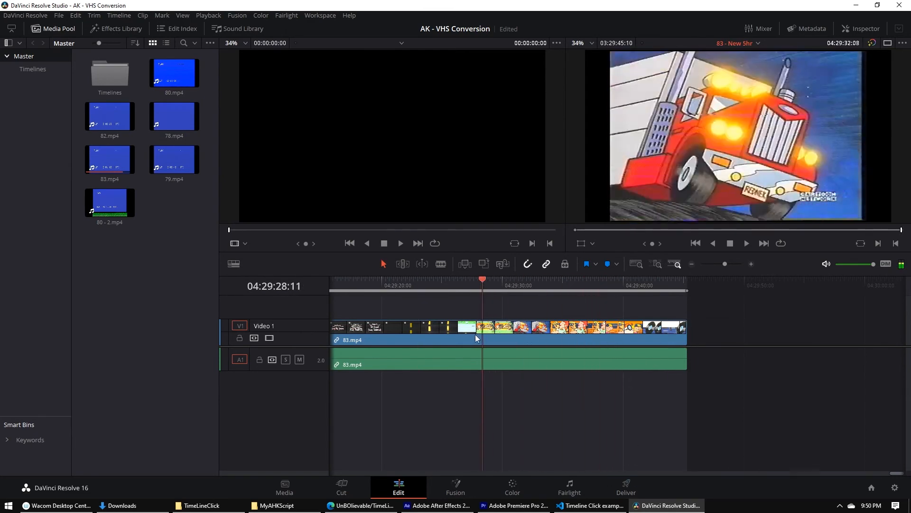
Append a hold argument set to False after [47] in the timelineClick call
{"action": "left_click", "coordinate": [589, 505]}
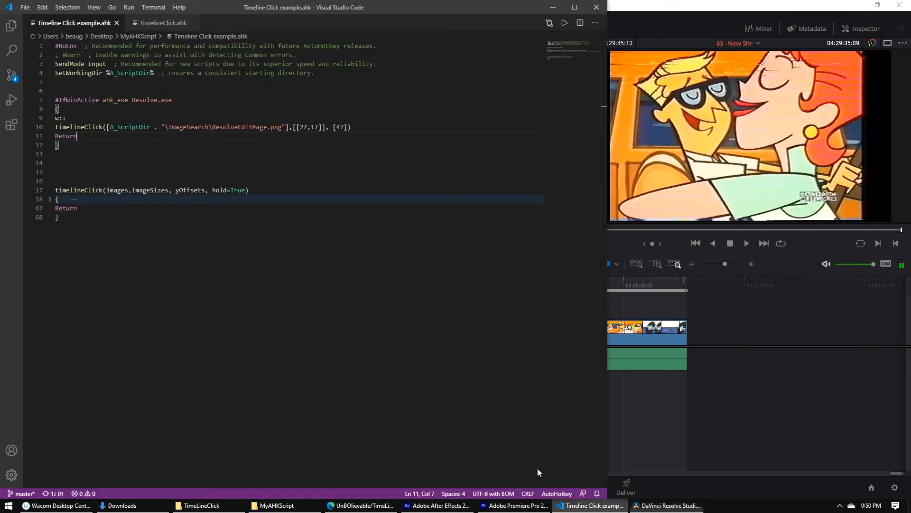
{"action": "type", "text": ","}
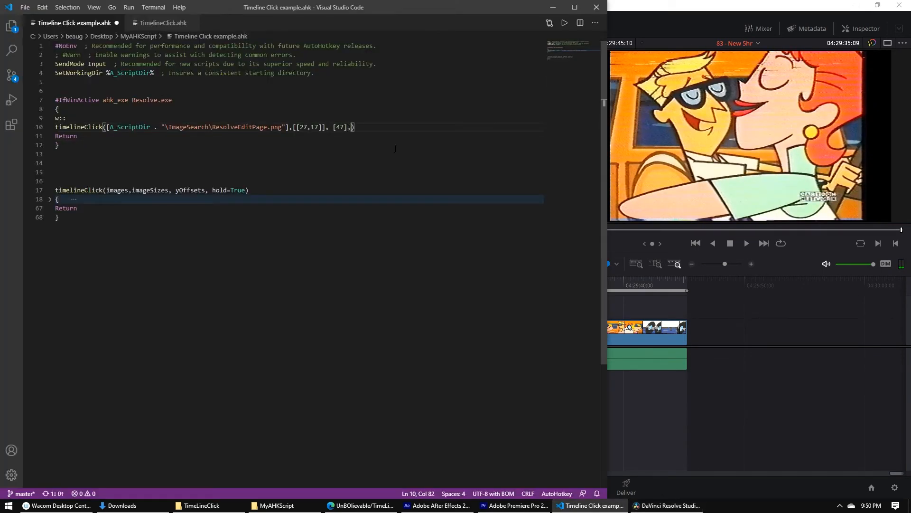
{"action": "type", "text": "hold"}
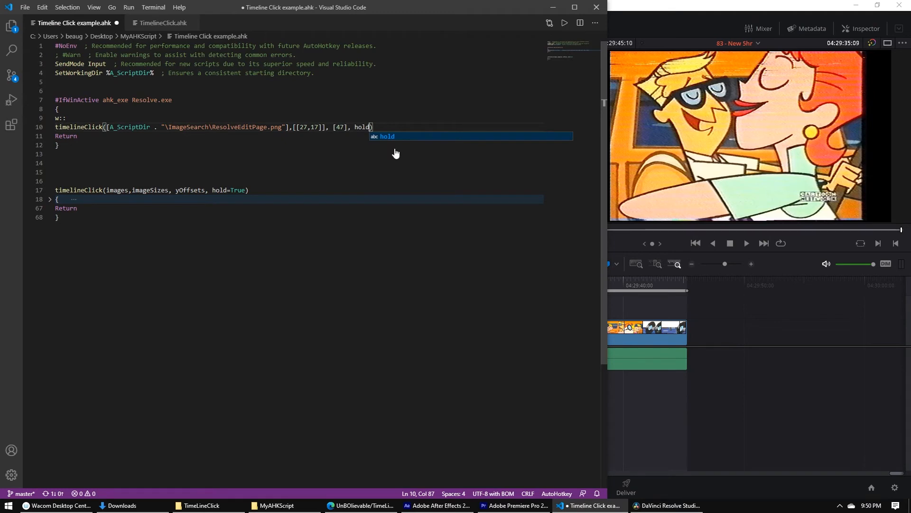
{"action": "type", "text": "Fal"}
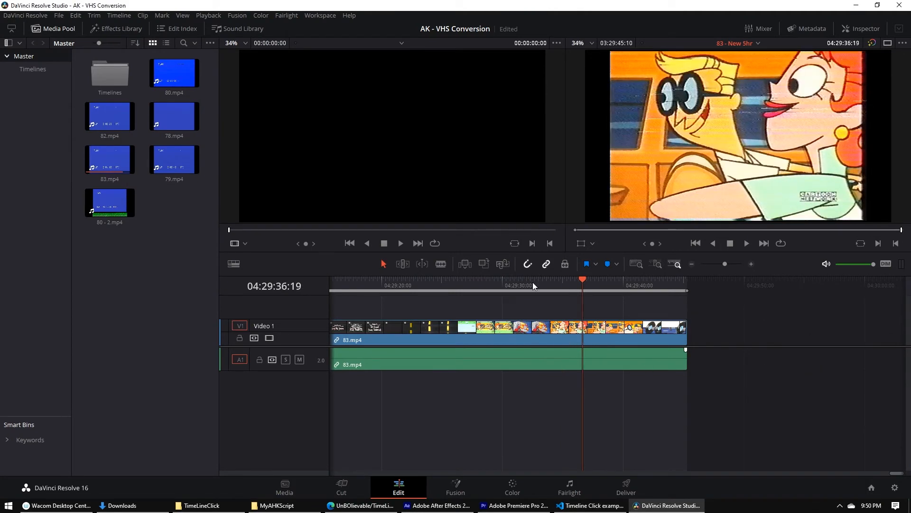
Test the W hotkey over Resolve's Edit timeline, jumping the playhead to 04:29:32:25
{"action": "left_click", "coordinate": [591, 339]}
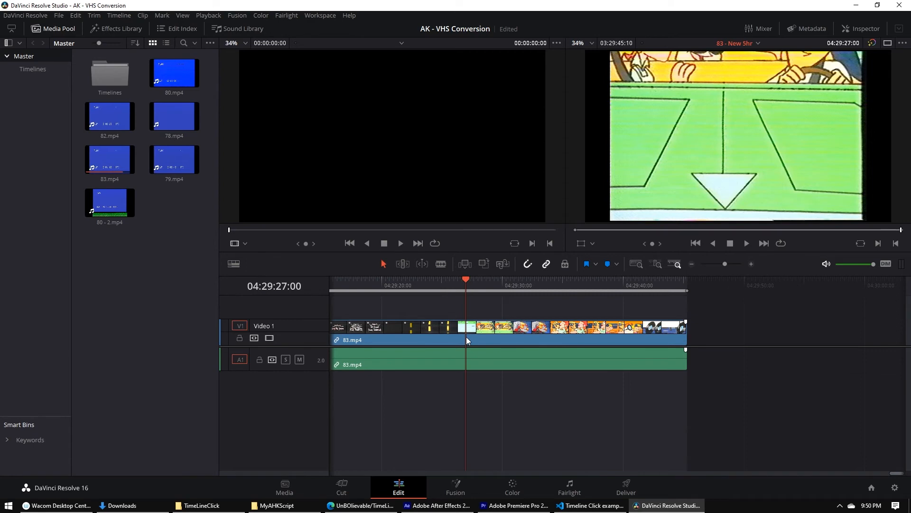
{"action": "left_click", "coordinate": [535, 291]}
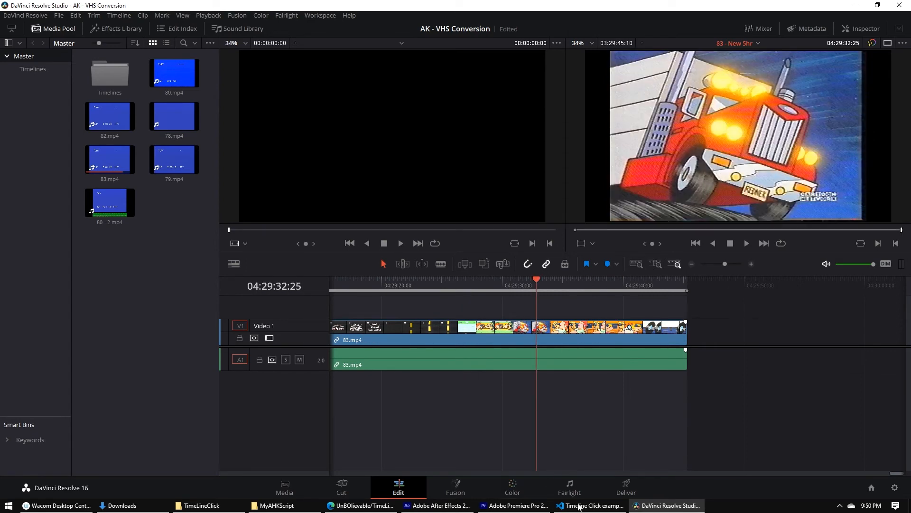
Delete the ', False' hold argument from the end of the timelineClick call
{"action": "left_click", "coordinate": [591, 505]}
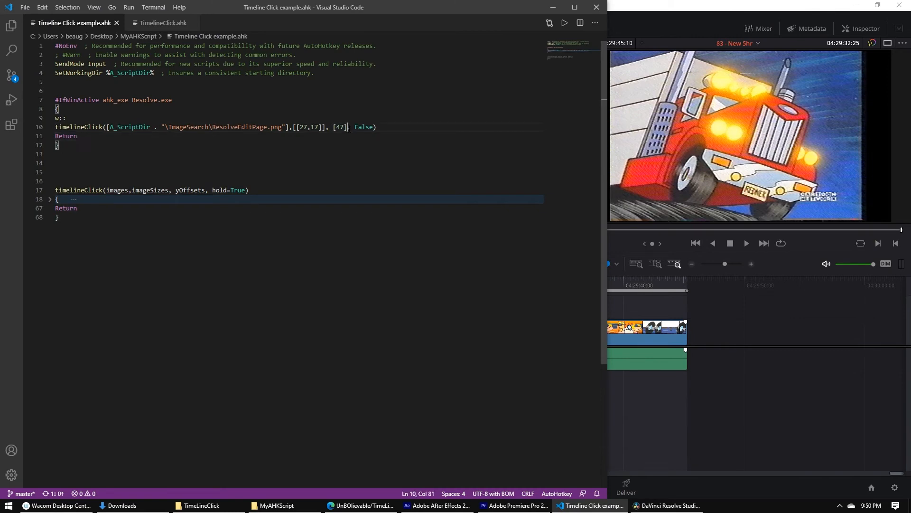
{"action": "left_click_drag", "start_coordinate": [349, 126], "coordinate": [375, 126]}
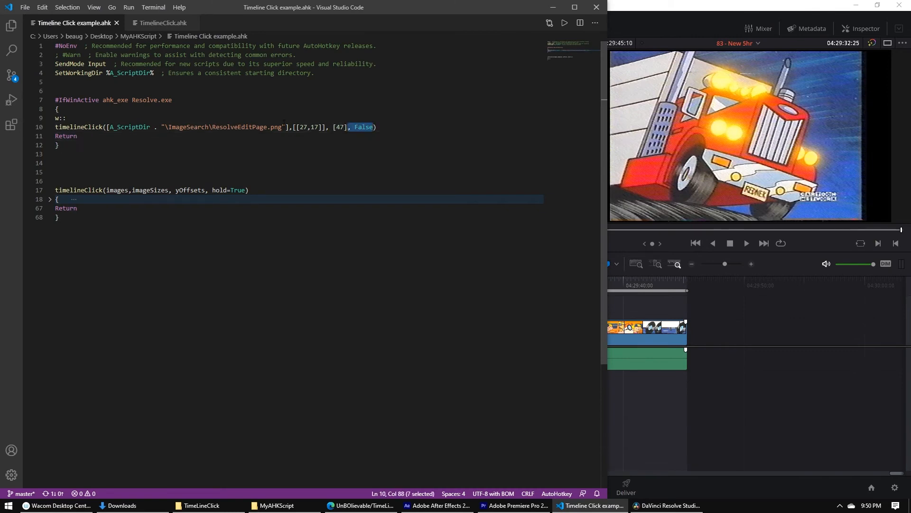
{"action": "key", "text": "Delete"}
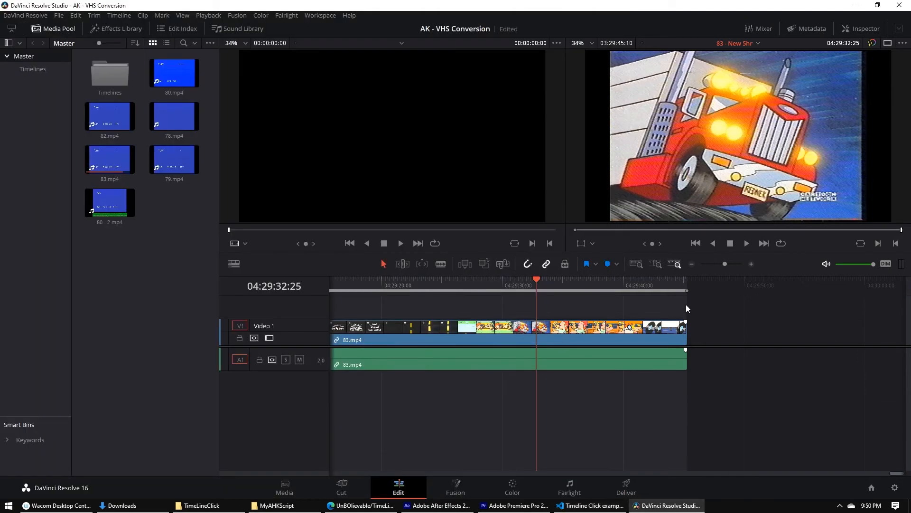
{"action": "mouse_move", "coordinate": [422, 369]}
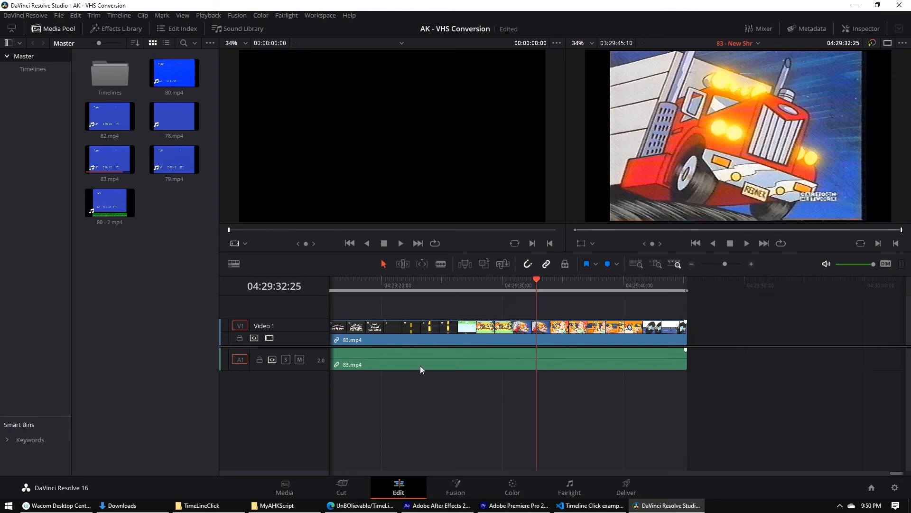
Move to the Fairlight page via the Cut page and test W there, reaching 01:20:53:04
{"action": "left_click", "coordinate": [340, 487]}
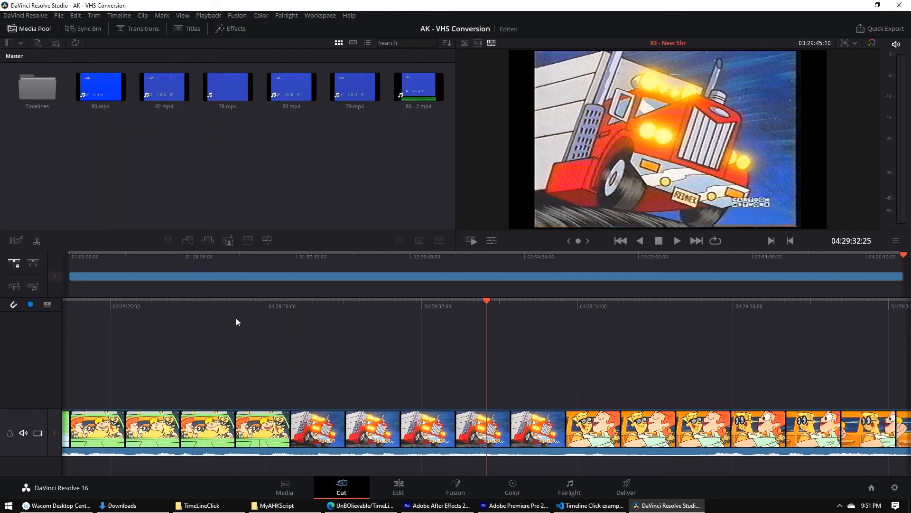
{"action": "left_click", "coordinate": [568, 487]}
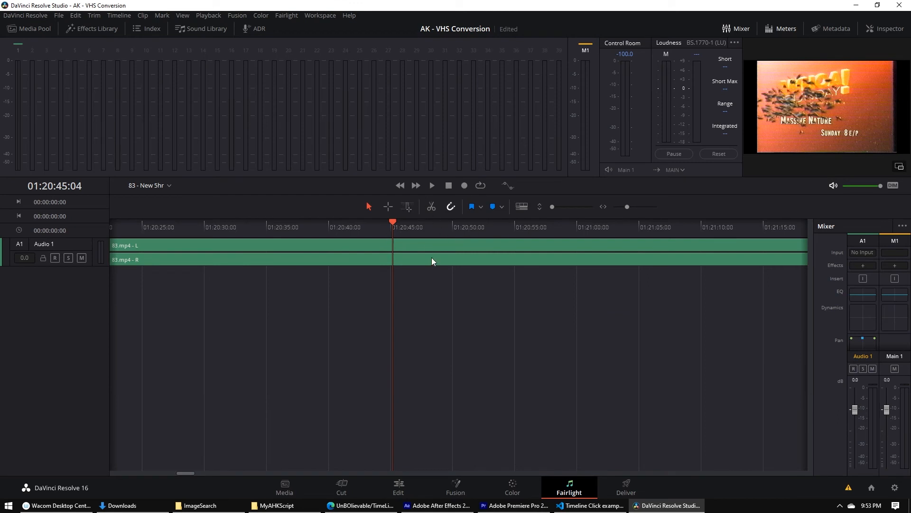
{"action": "mouse_move", "coordinate": [391, 205]}
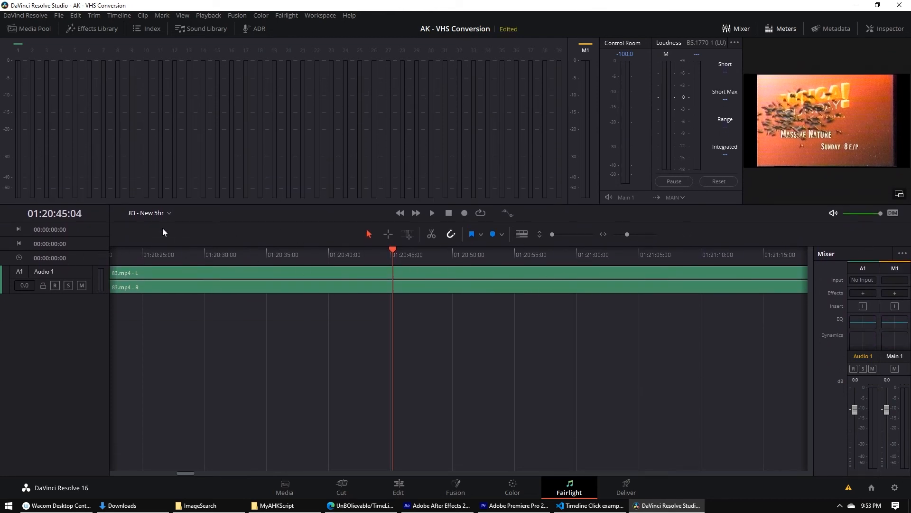
{"action": "mouse_move", "coordinate": [402, 248]}
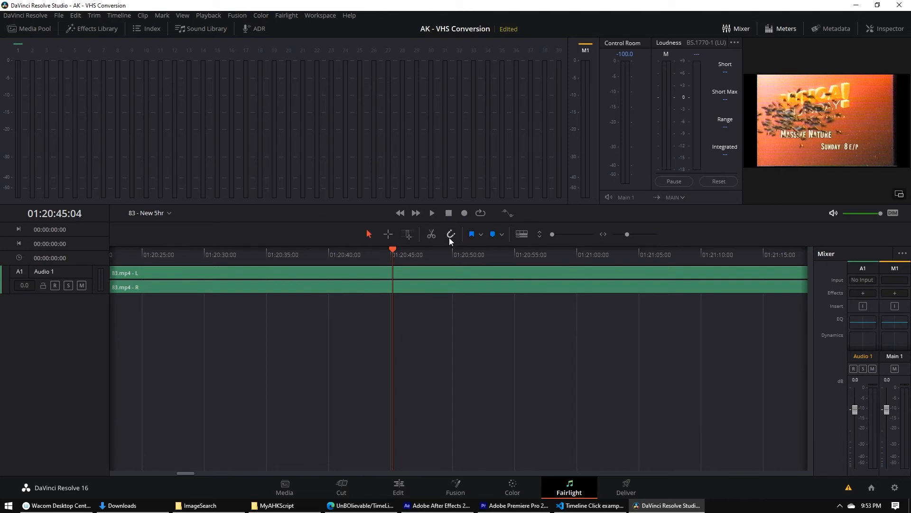
{"action": "mouse_move", "coordinate": [458, 256]}
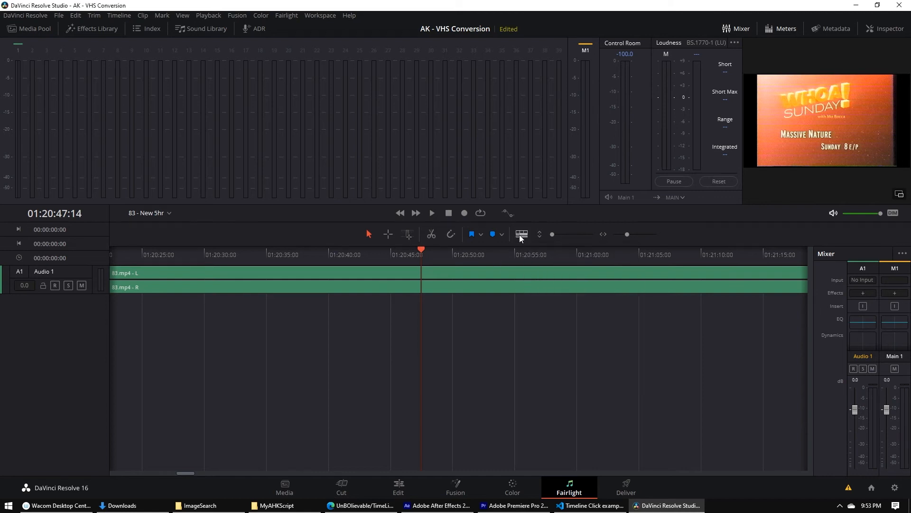
{"action": "mouse_move", "coordinate": [523, 240]}
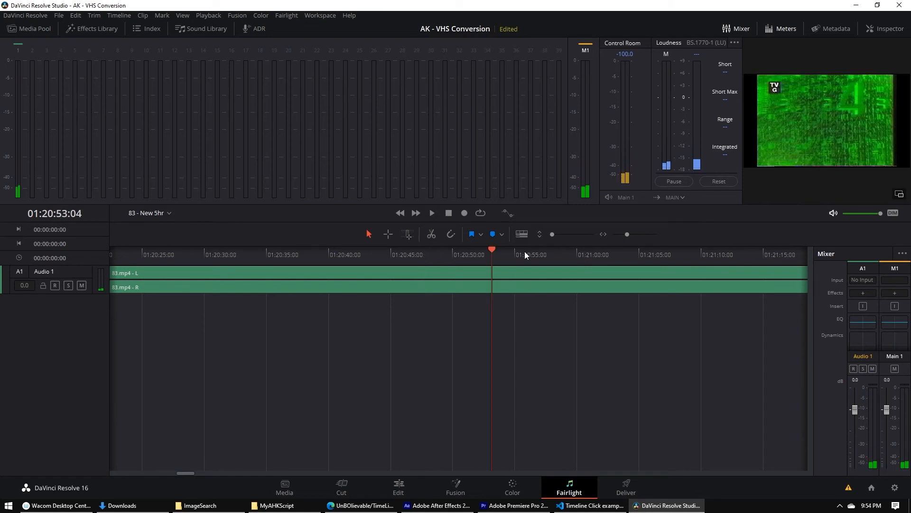
{"action": "left_click", "coordinate": [589, 504]}
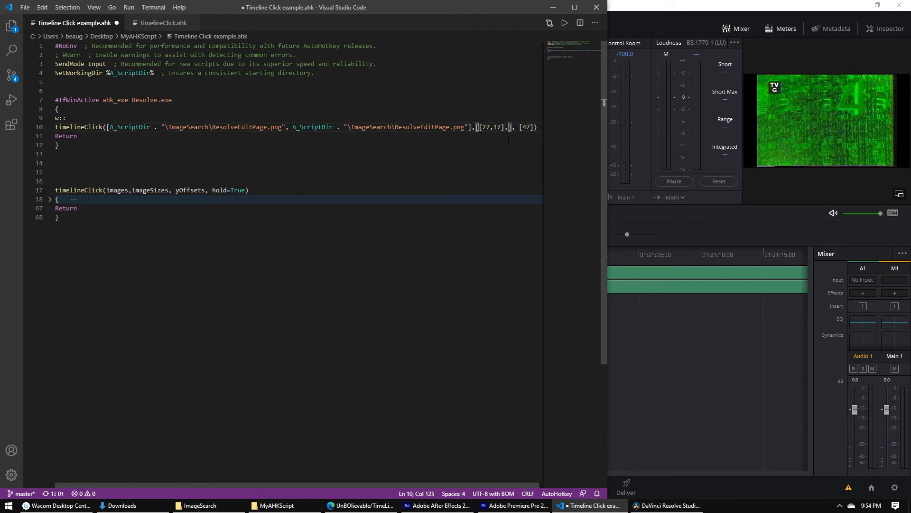
Add a second [27,17] image size and the [47] y-offset list to timelineClick on line 10
{"action": "type", "text": "27,17]"}
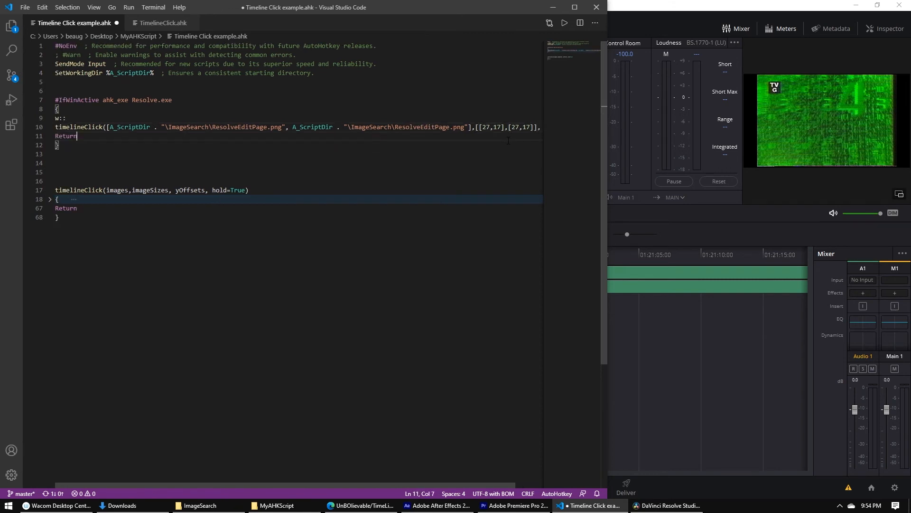
{"action": "type", "text": "[47]"}
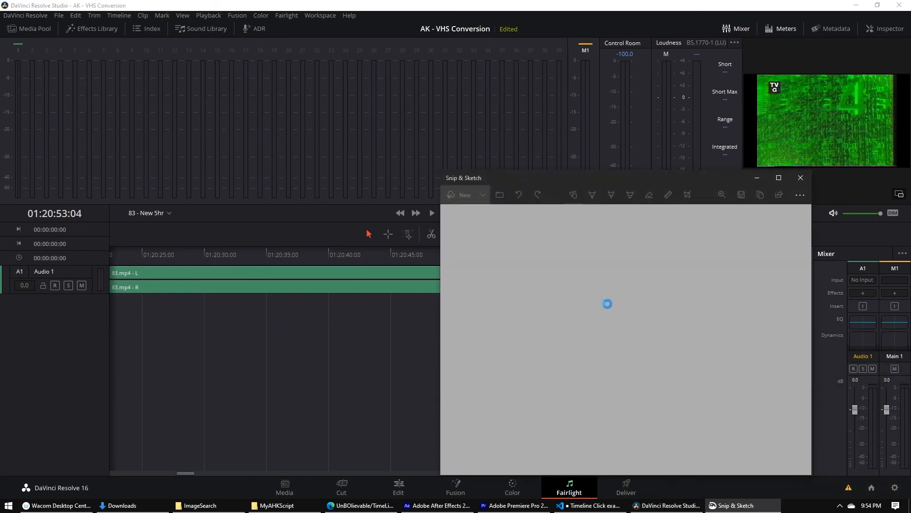
Save the 34×53 snip as Annotation 2020-08-08 215440.png on the Desktop and select it
{"action": "left_click", "coordinate": [741, 195]}
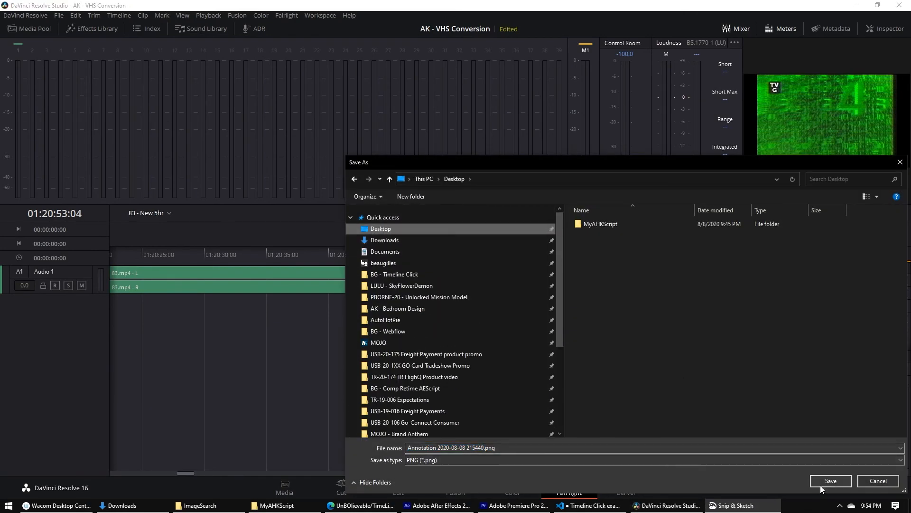
{"action": "left_click", "coordinate": [877, 480]}
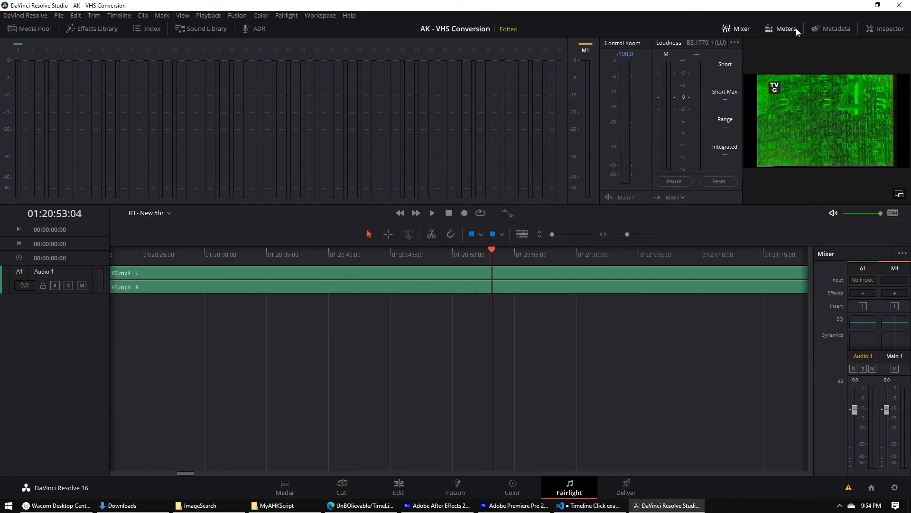
{"action": "left_click", "coordinate": [590, 505]}
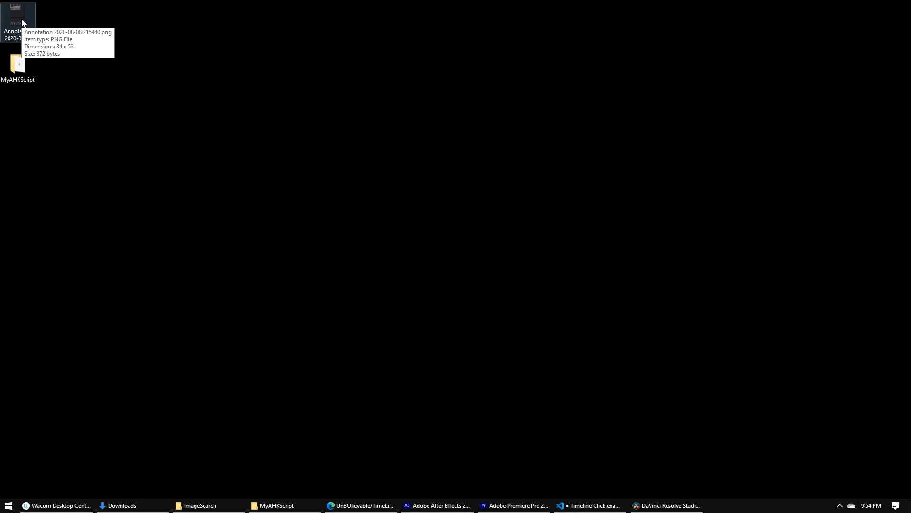
{"action": "left_click", "coordinate": [17, 14]}
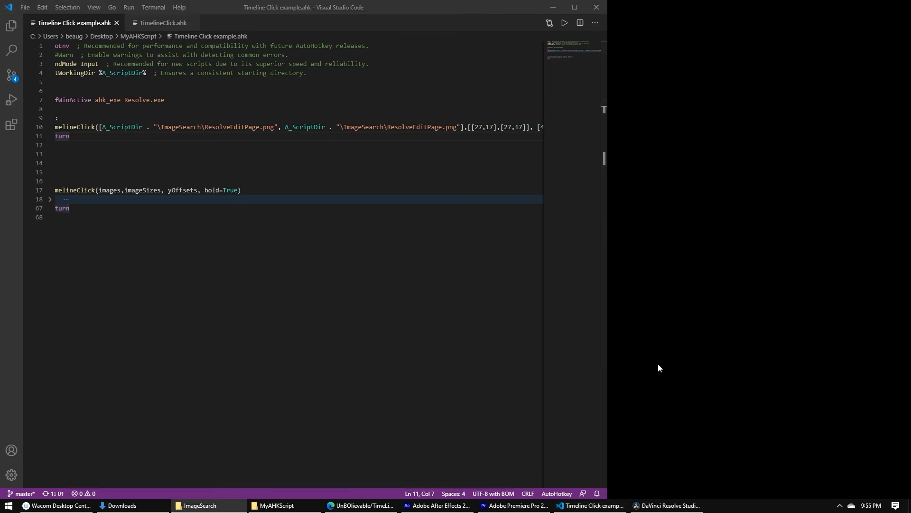
Bring the MyAHKScript folder up in File Explorer for the new image
{"action": "left_click", "coordinate": [277, 505]}
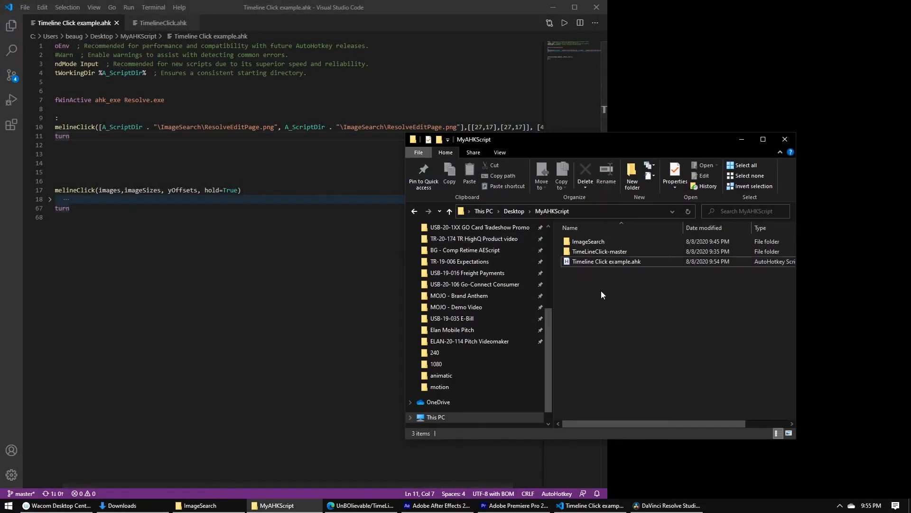
{"action": "left_click", "coordinate": [668, 505]}
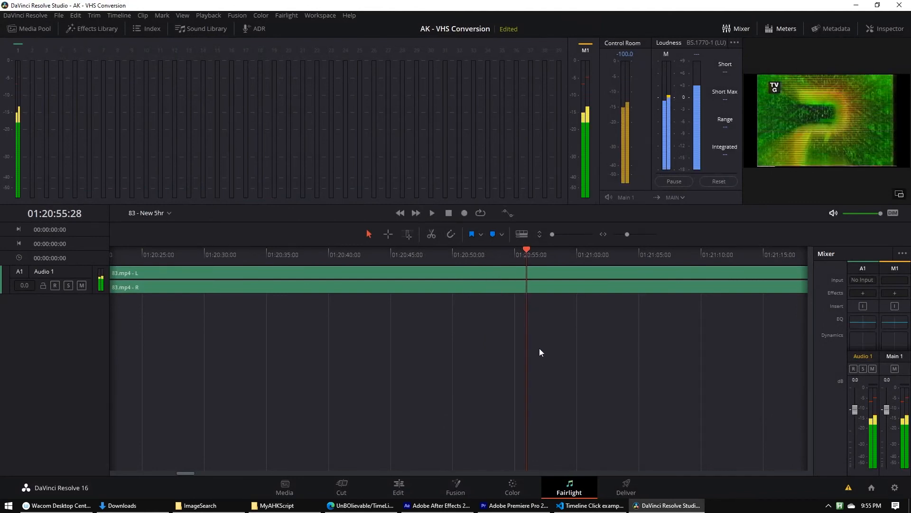
Jump the Fairlight playhead forward and back with W, ending at 01:20:49:15
{"action": "left_click", "coordinate": [346, 255]}
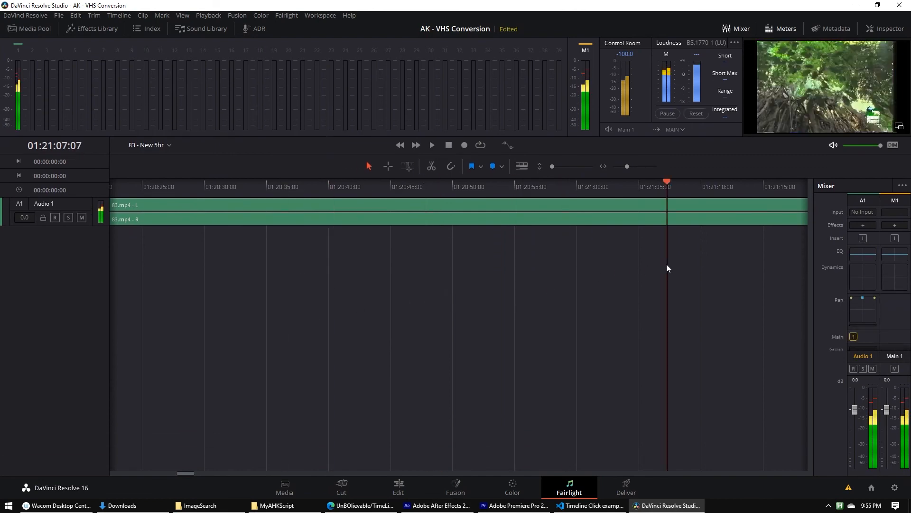
{"action": "left_click", "coordinate": [512, 187]}
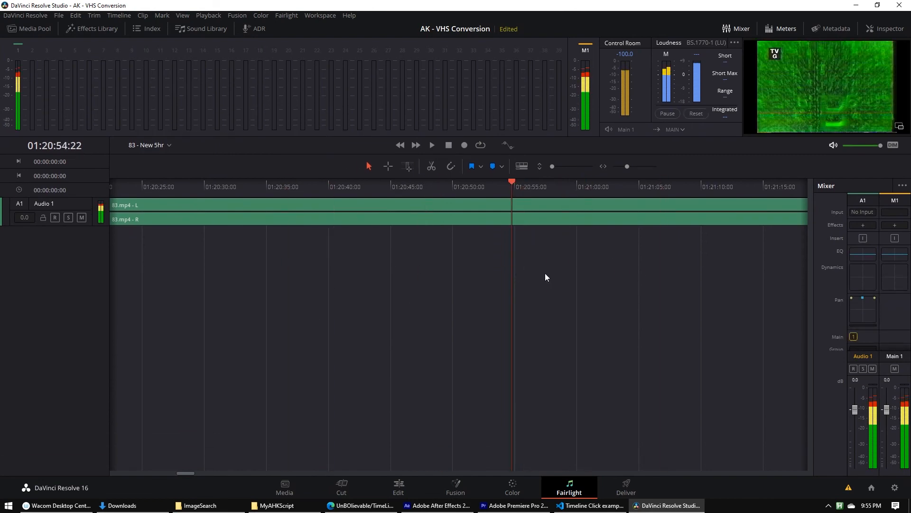
{"action": "left_click", "coordinate": [364, 186]}
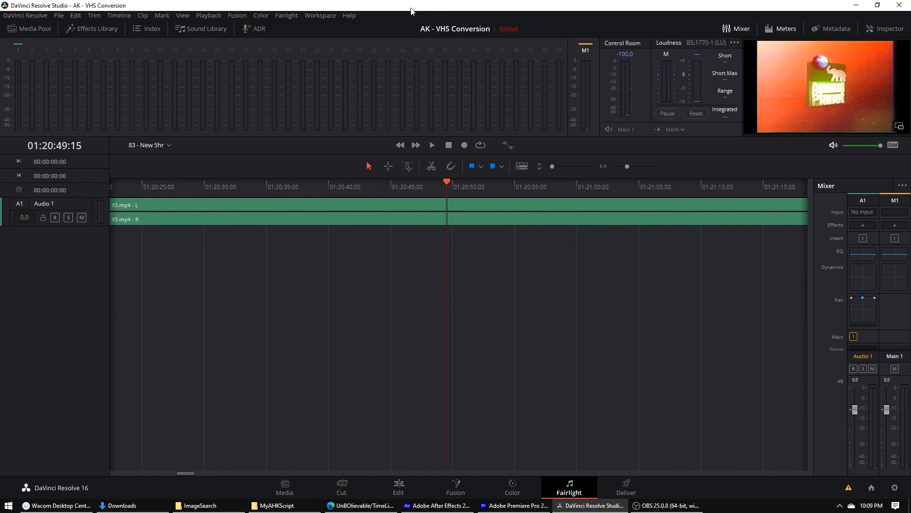
{"action": "left_click", "coordinate": [668, 505]}
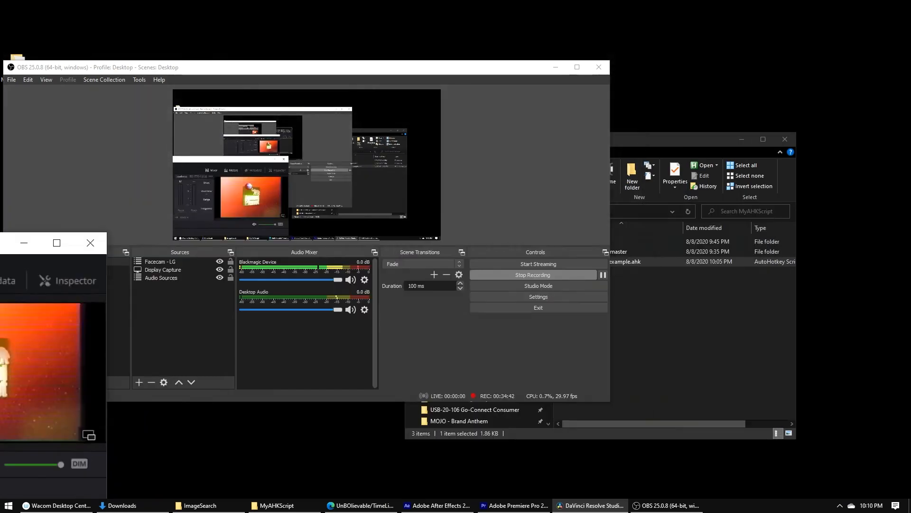
{"action": "left_click", "coordinate": [591, 504]}
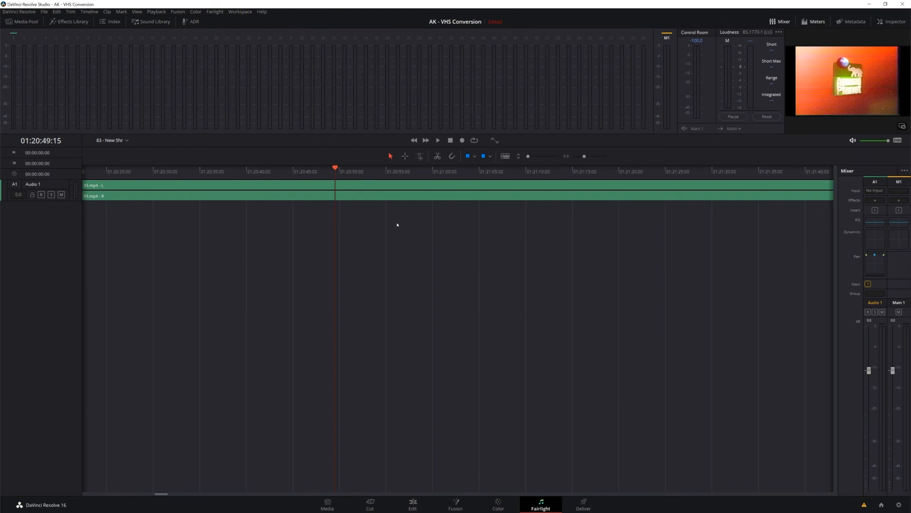
{"action": "mouse_move", "coordinate": [428, 234]}
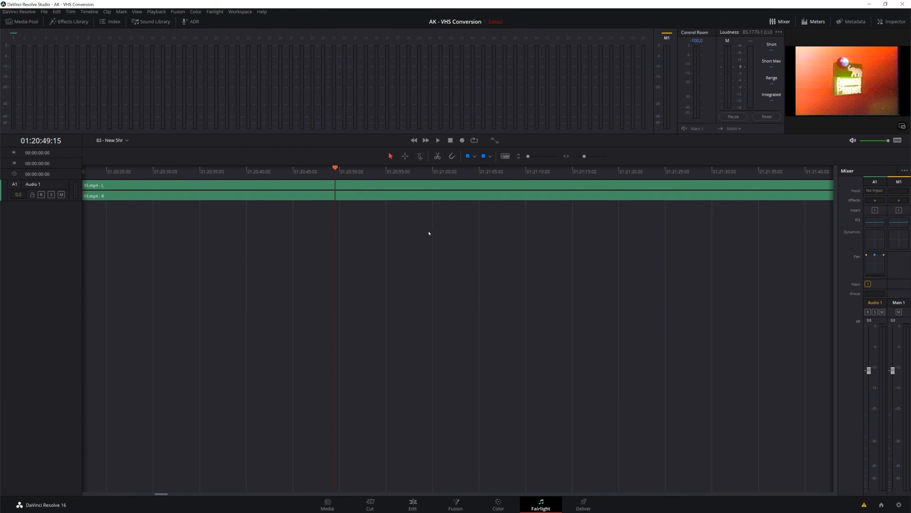
{"action": "mouse_move", "coordinate": [582, 229]}
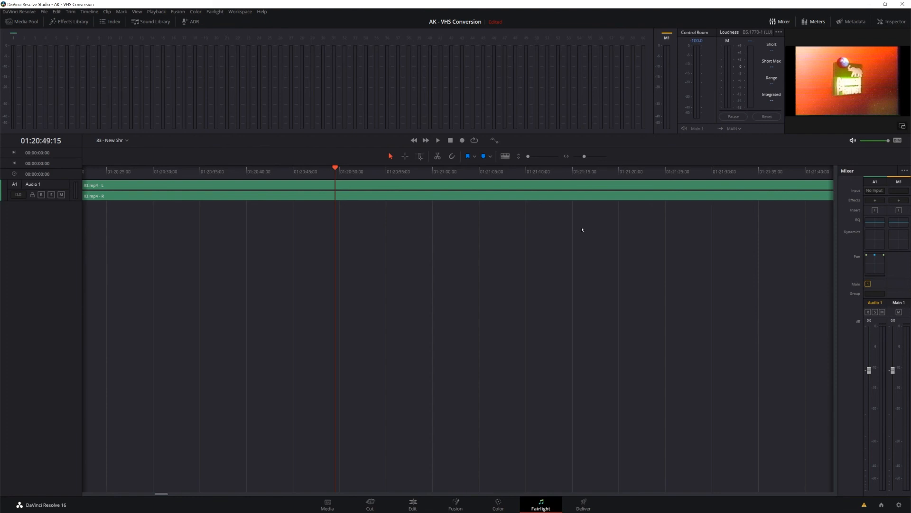
{"action": "mouse_move", "coordinate": [350, 224]}
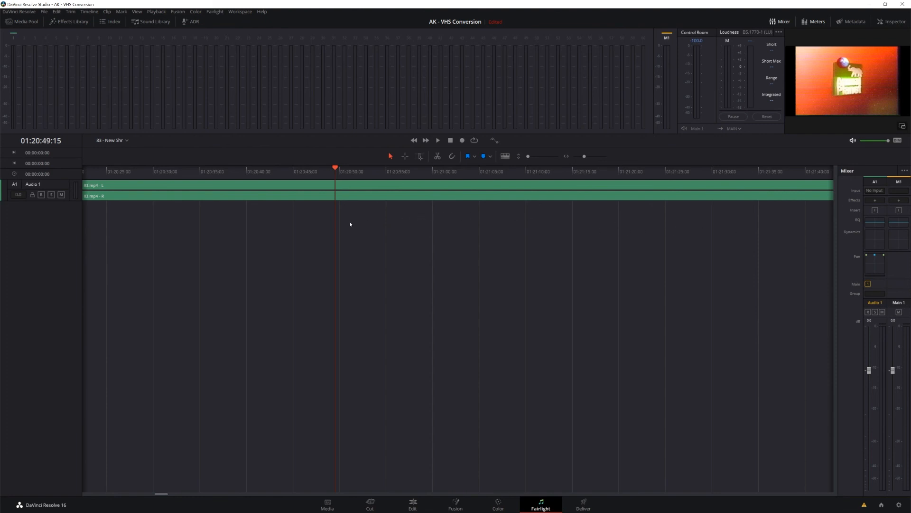
{"action": "mouse_move", "coordinate": [522, 231]}
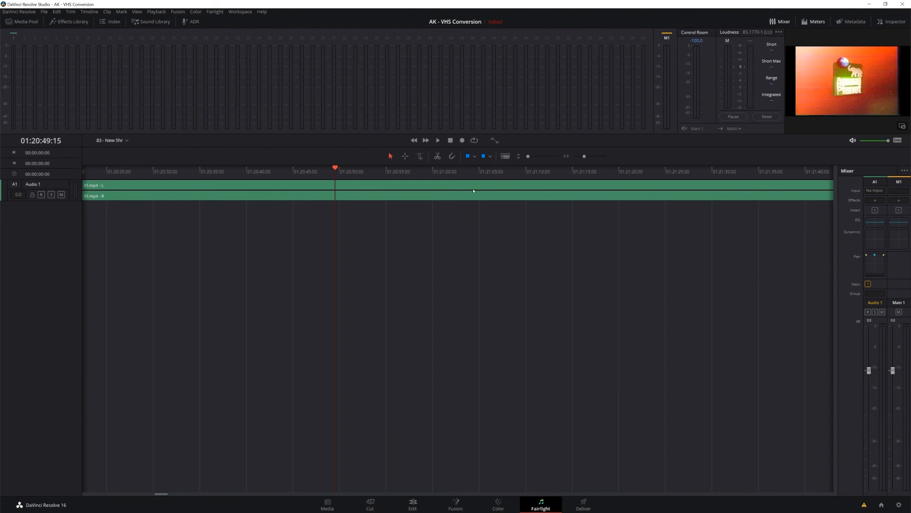
{"action": "mouse_move", "coordinate": [463, 196]}
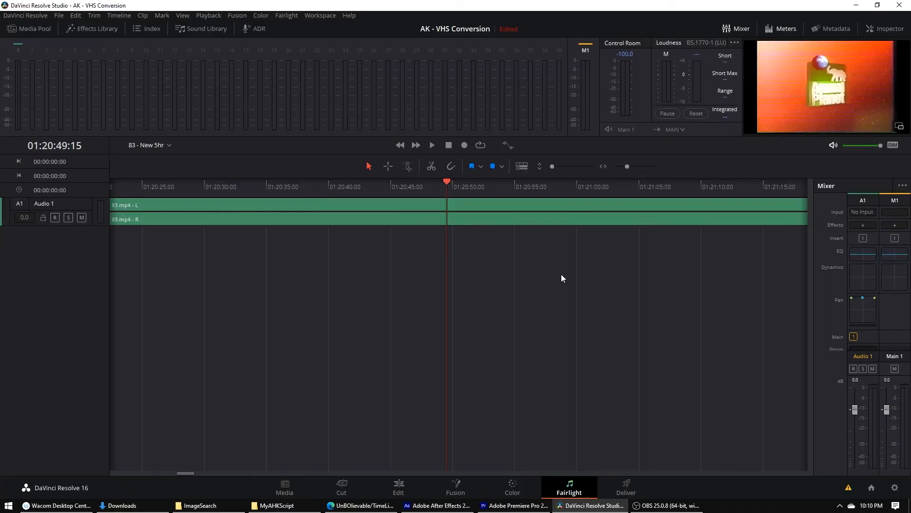
{"action": "mouse_move", "coordinate": [459, 332]}
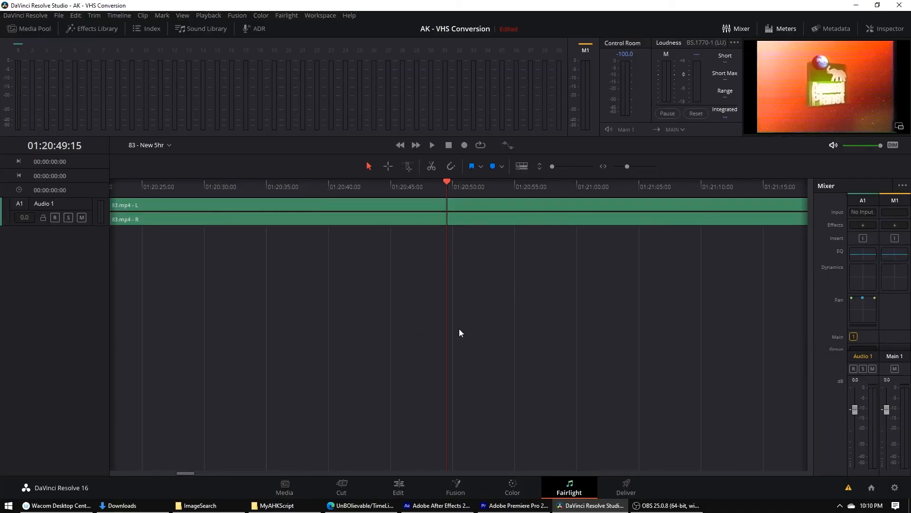
{"action": "mouse_move", "coordinate": [450, 257]}
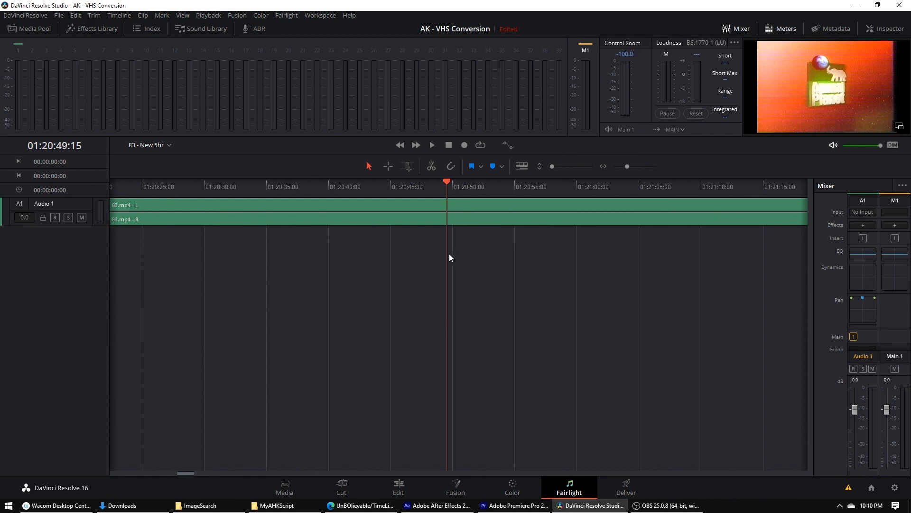
{"action": "mouse_move", "coordinate": [437, 249]}
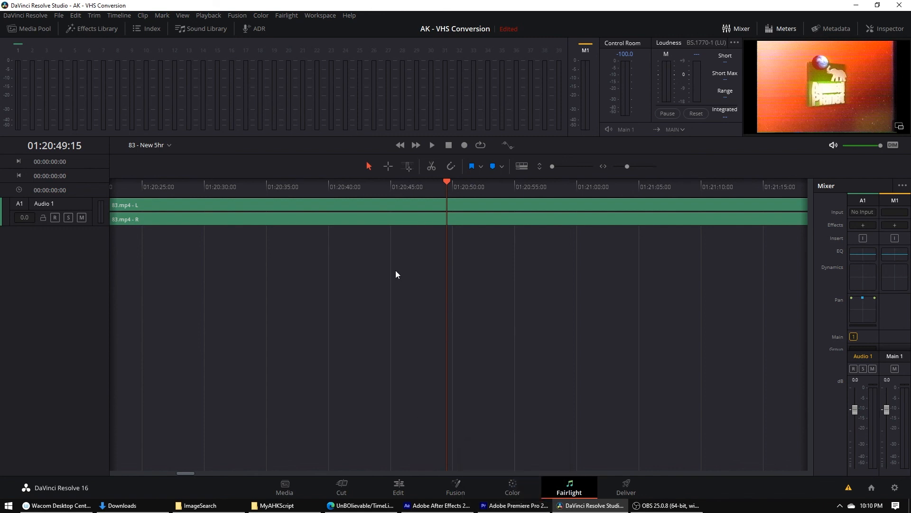
{"action": "mouse_move", "coordinate": [372, 200]}
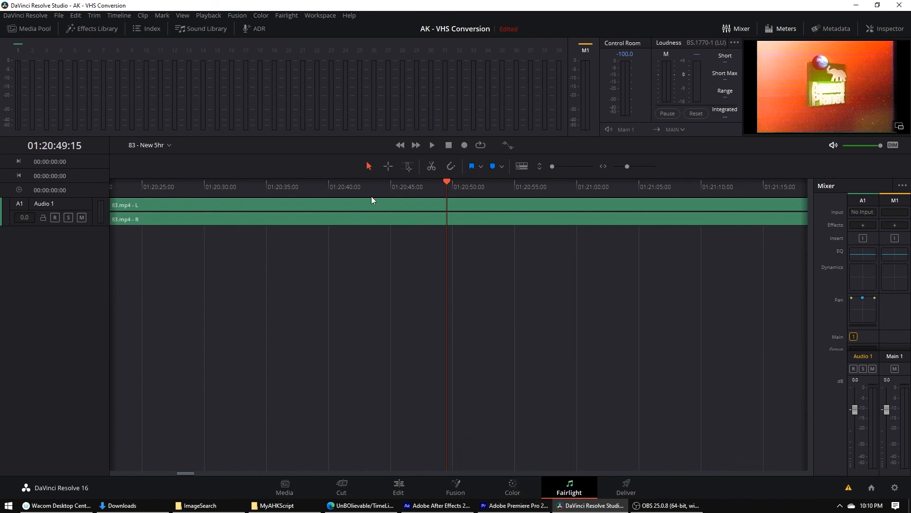